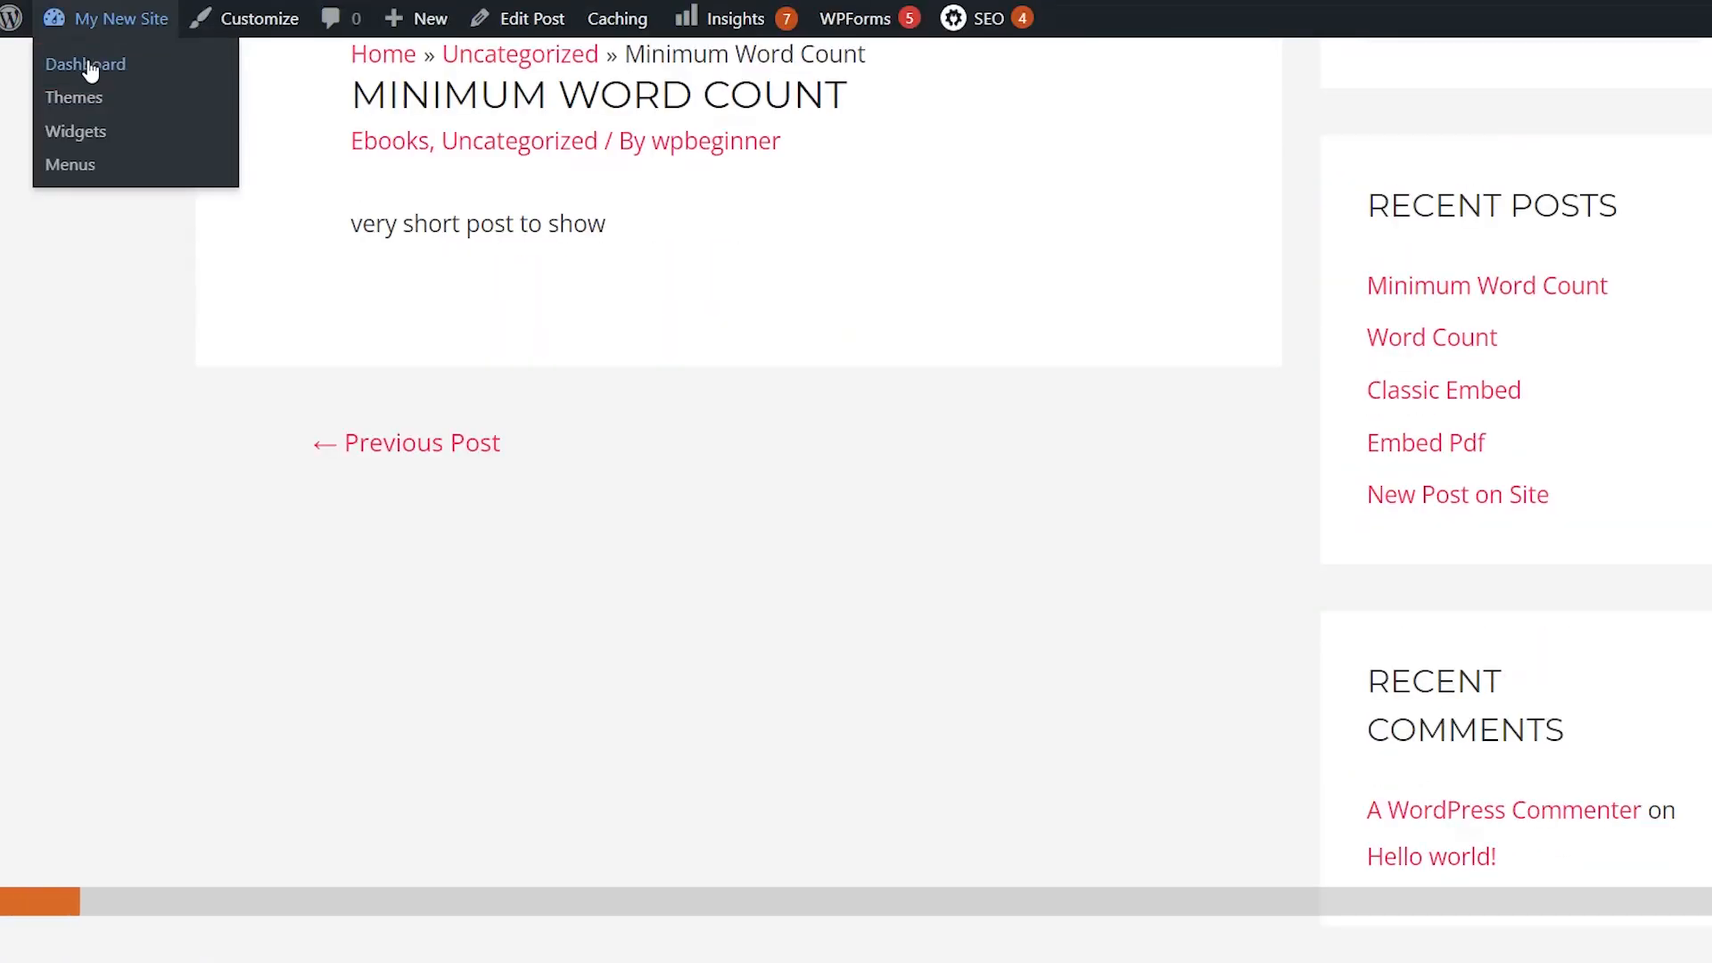
# Leave the live Minimum Word Count post and go to the admin dashboard.
pyautogui.click(85, 64)
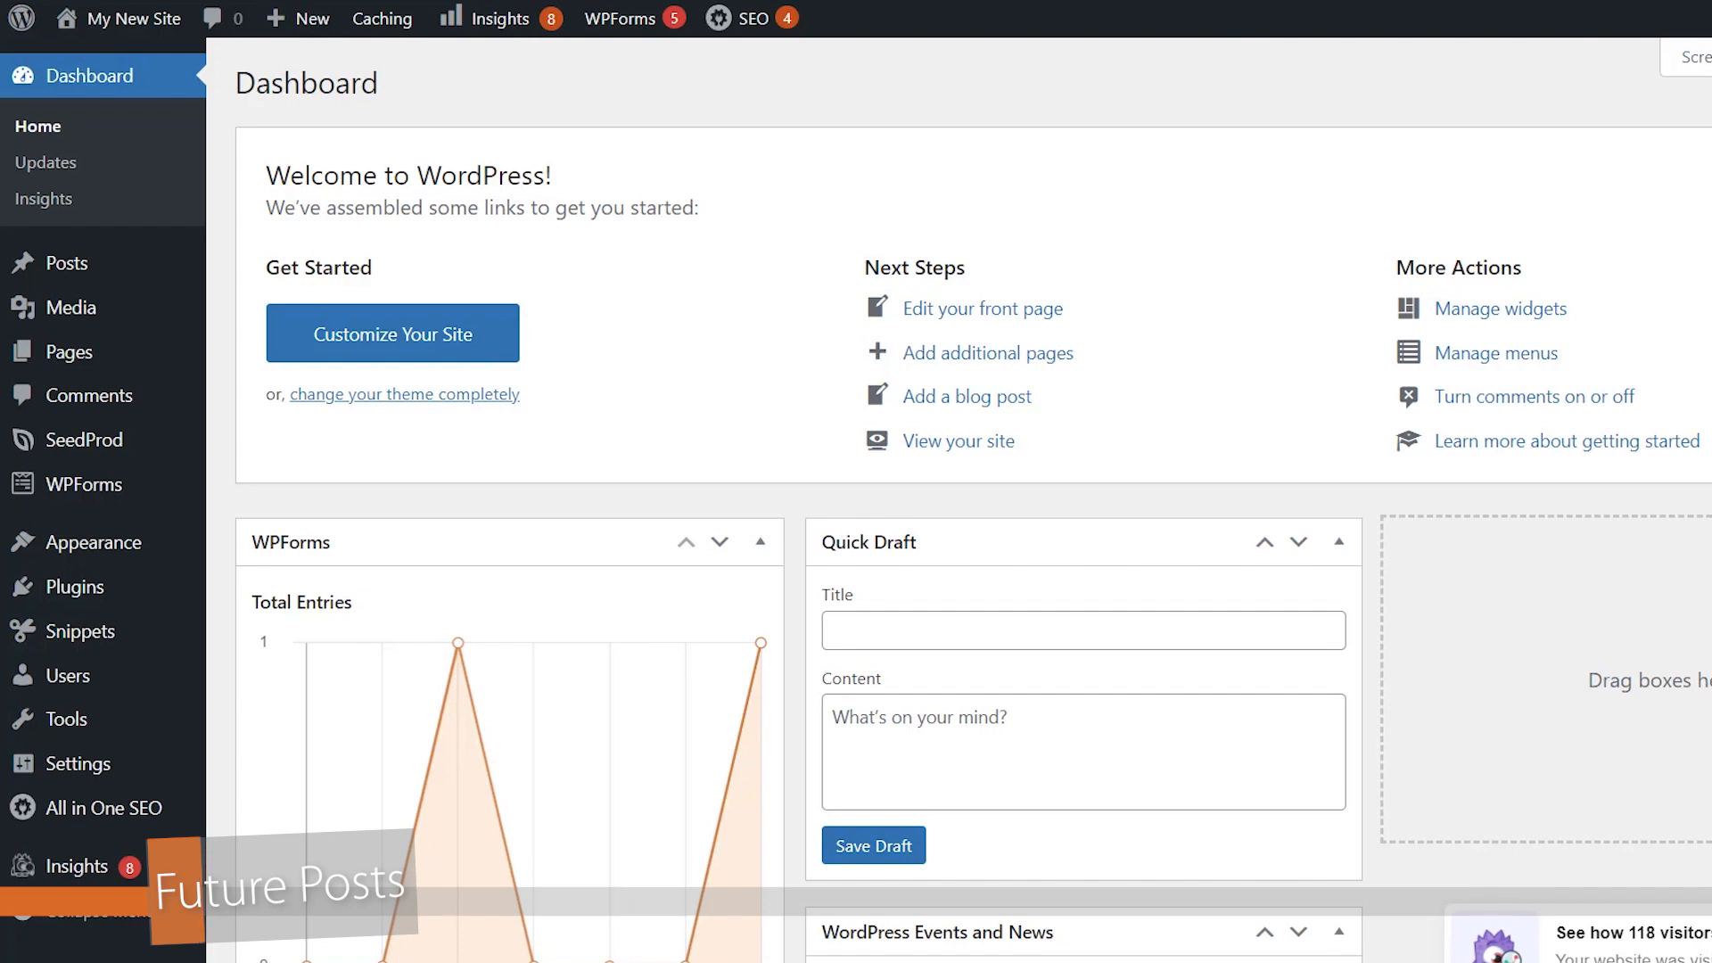
pyautogui.moveTo(1064, 489)
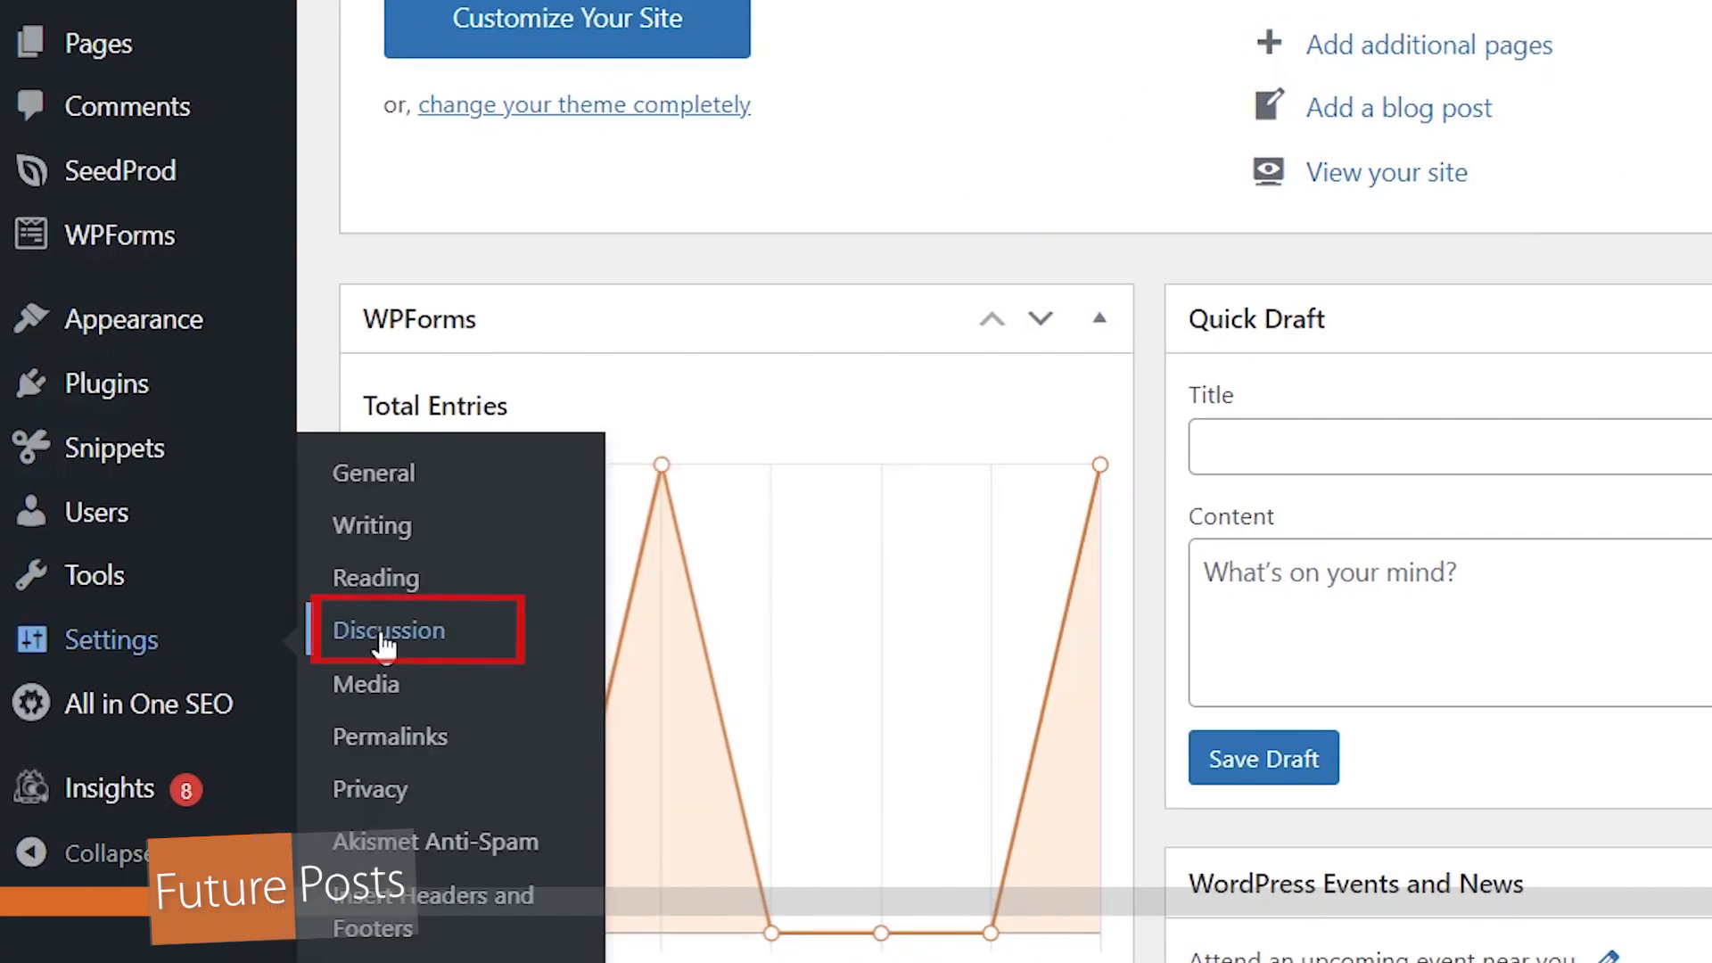
# Go to Settings > Discussion to reach the Discussion Settings page.
pyautogui.click(387, 629)
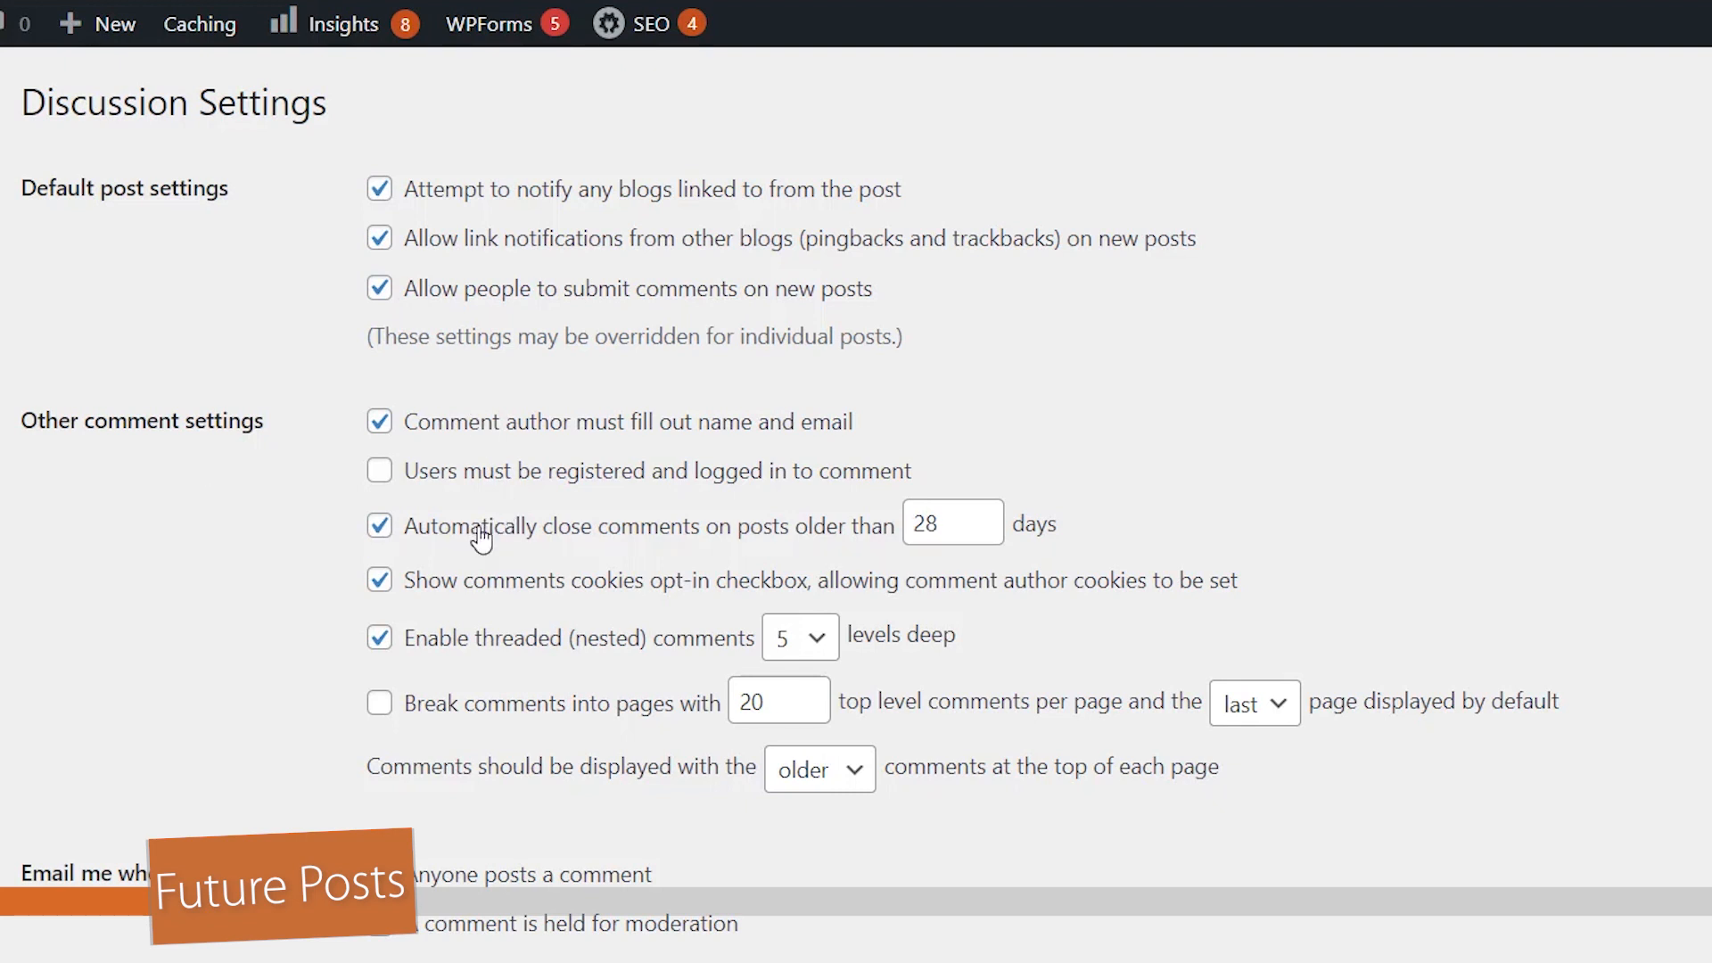
pyautogui.moveTo(558, 535)
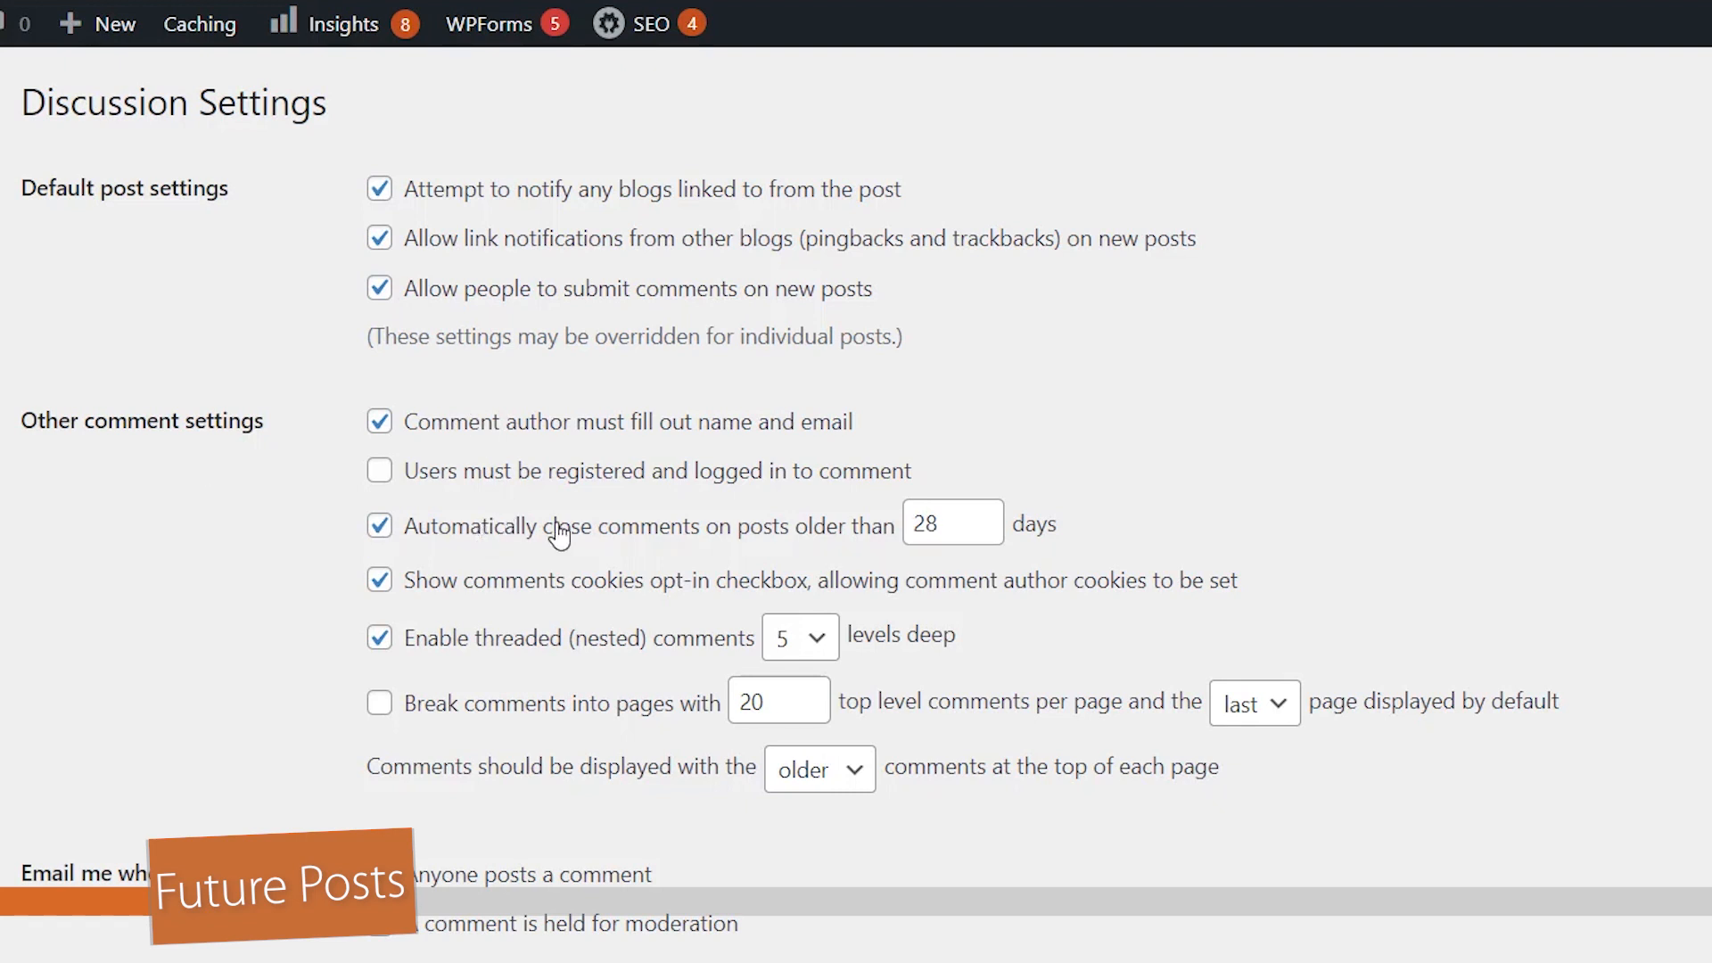
pyautogui.moveTo(796, 556)
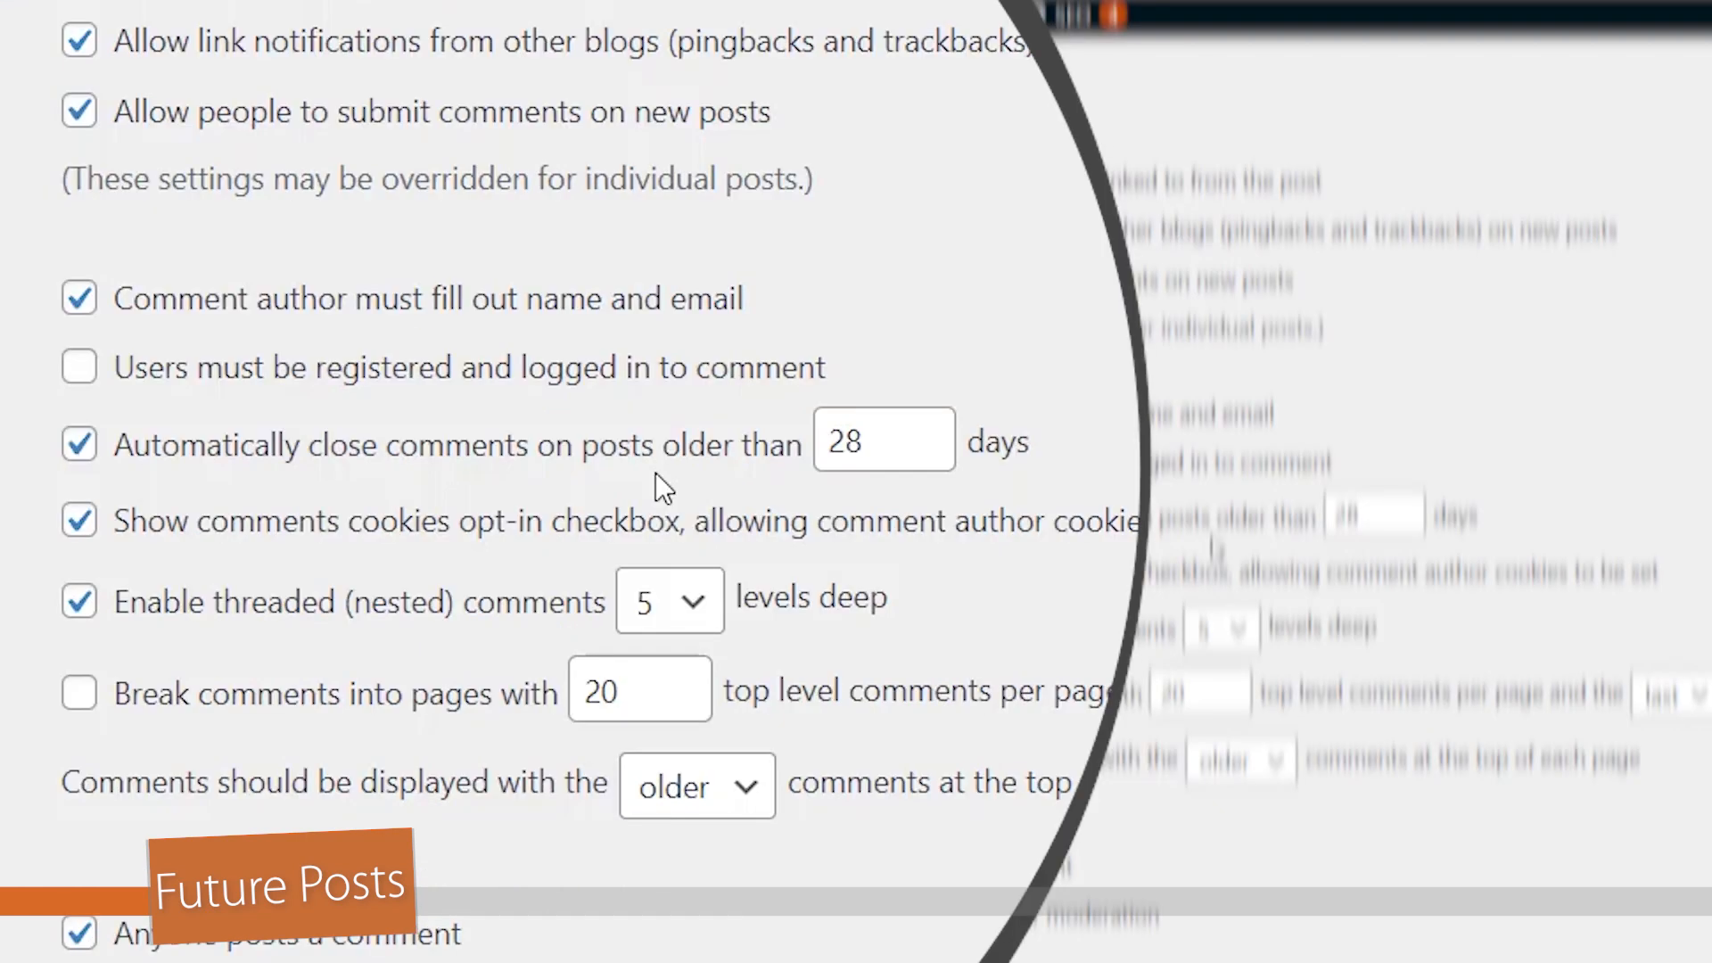
# Uncheck 'Automatically close comments on posts older than 28 days' so comments stay open.
pyautogui.click(78, 446)
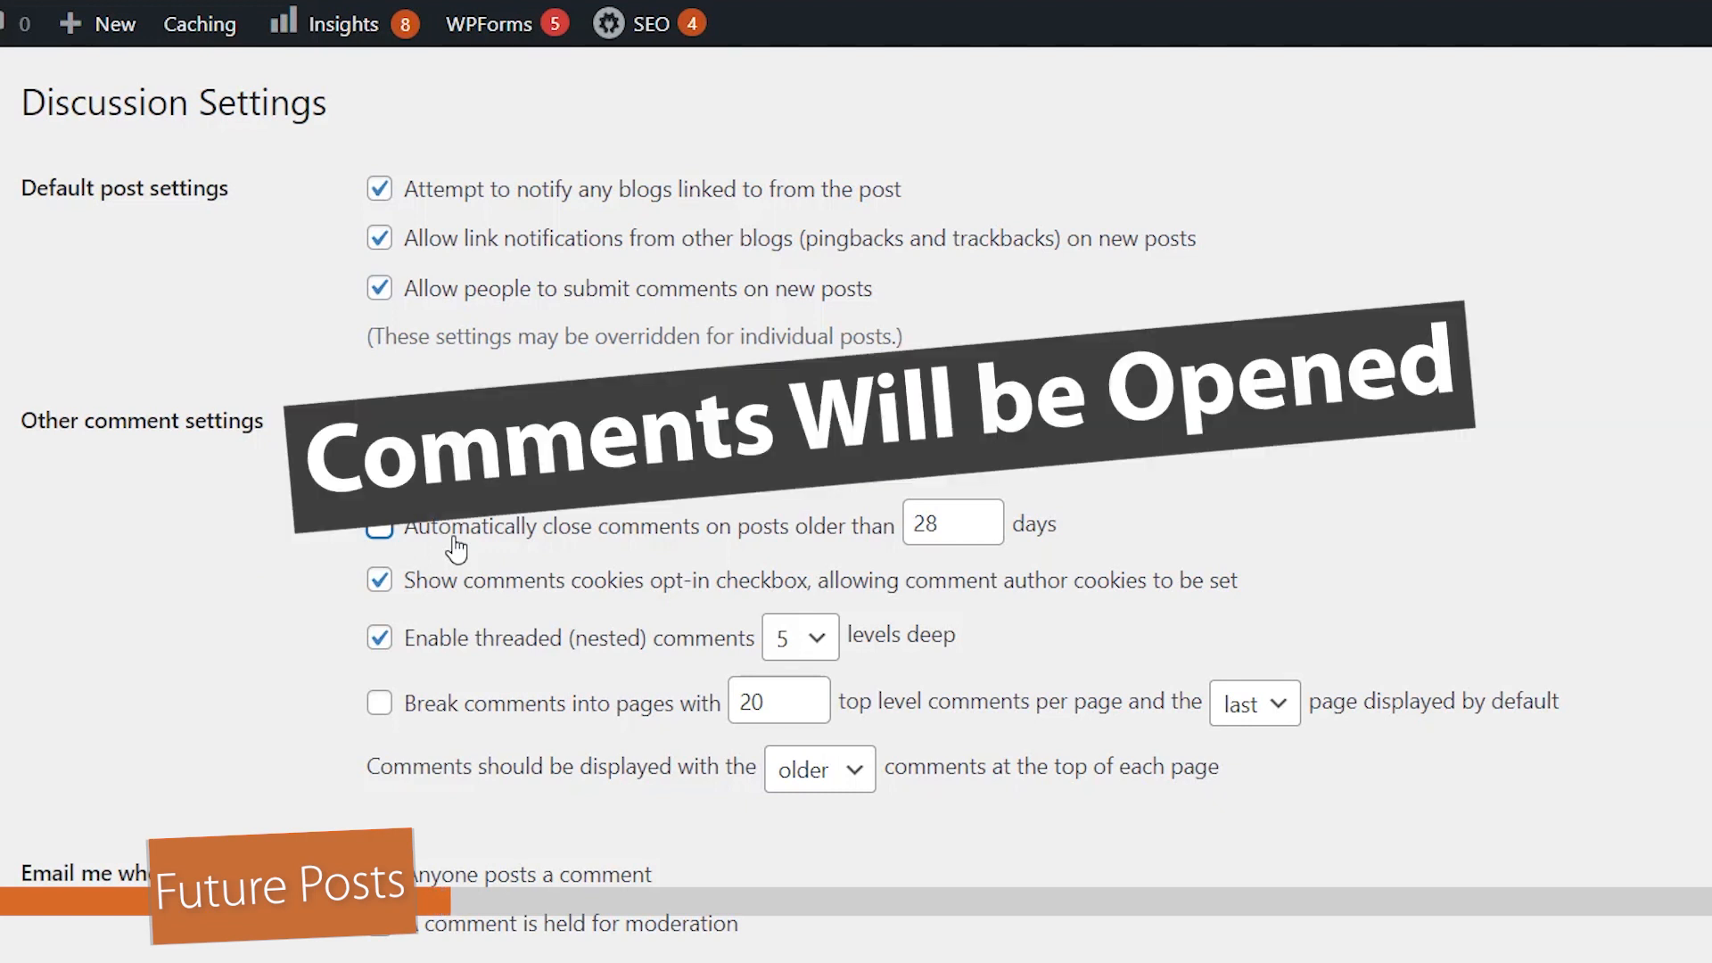
pyautogui.scroll(-3)
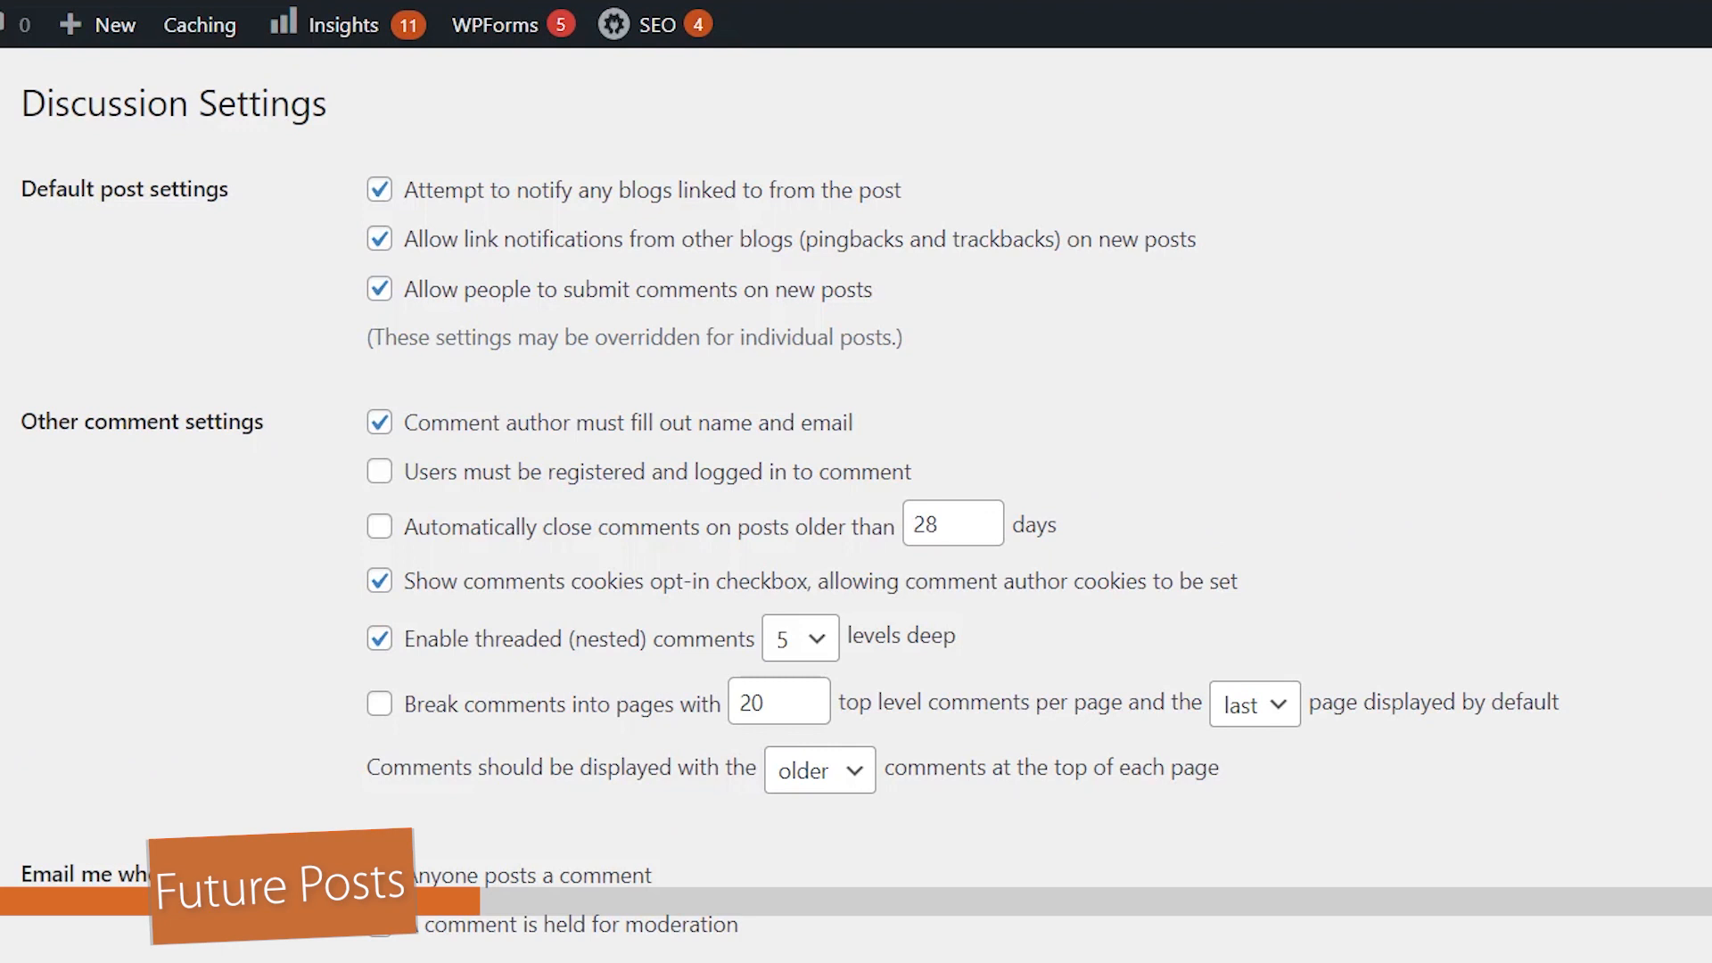
pyautogui.moveTo(294, 535)
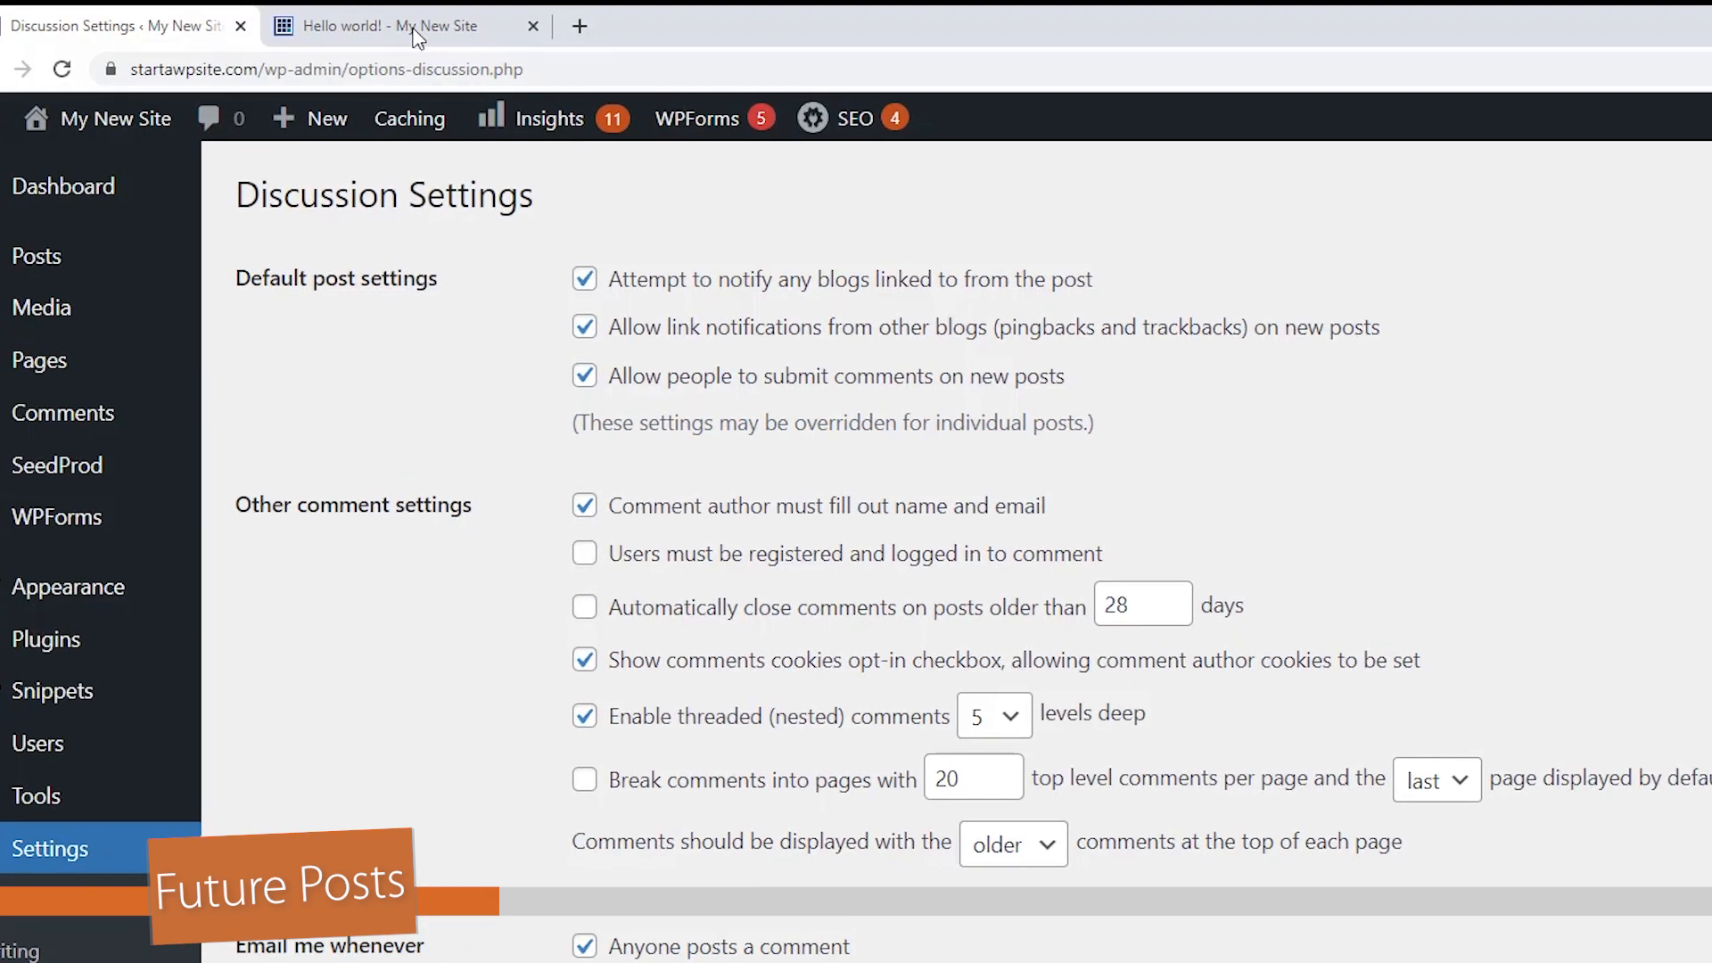
# View the Hello world! post and confirm its Leave a Comment form is present.
pyautogui.click(381, 25)
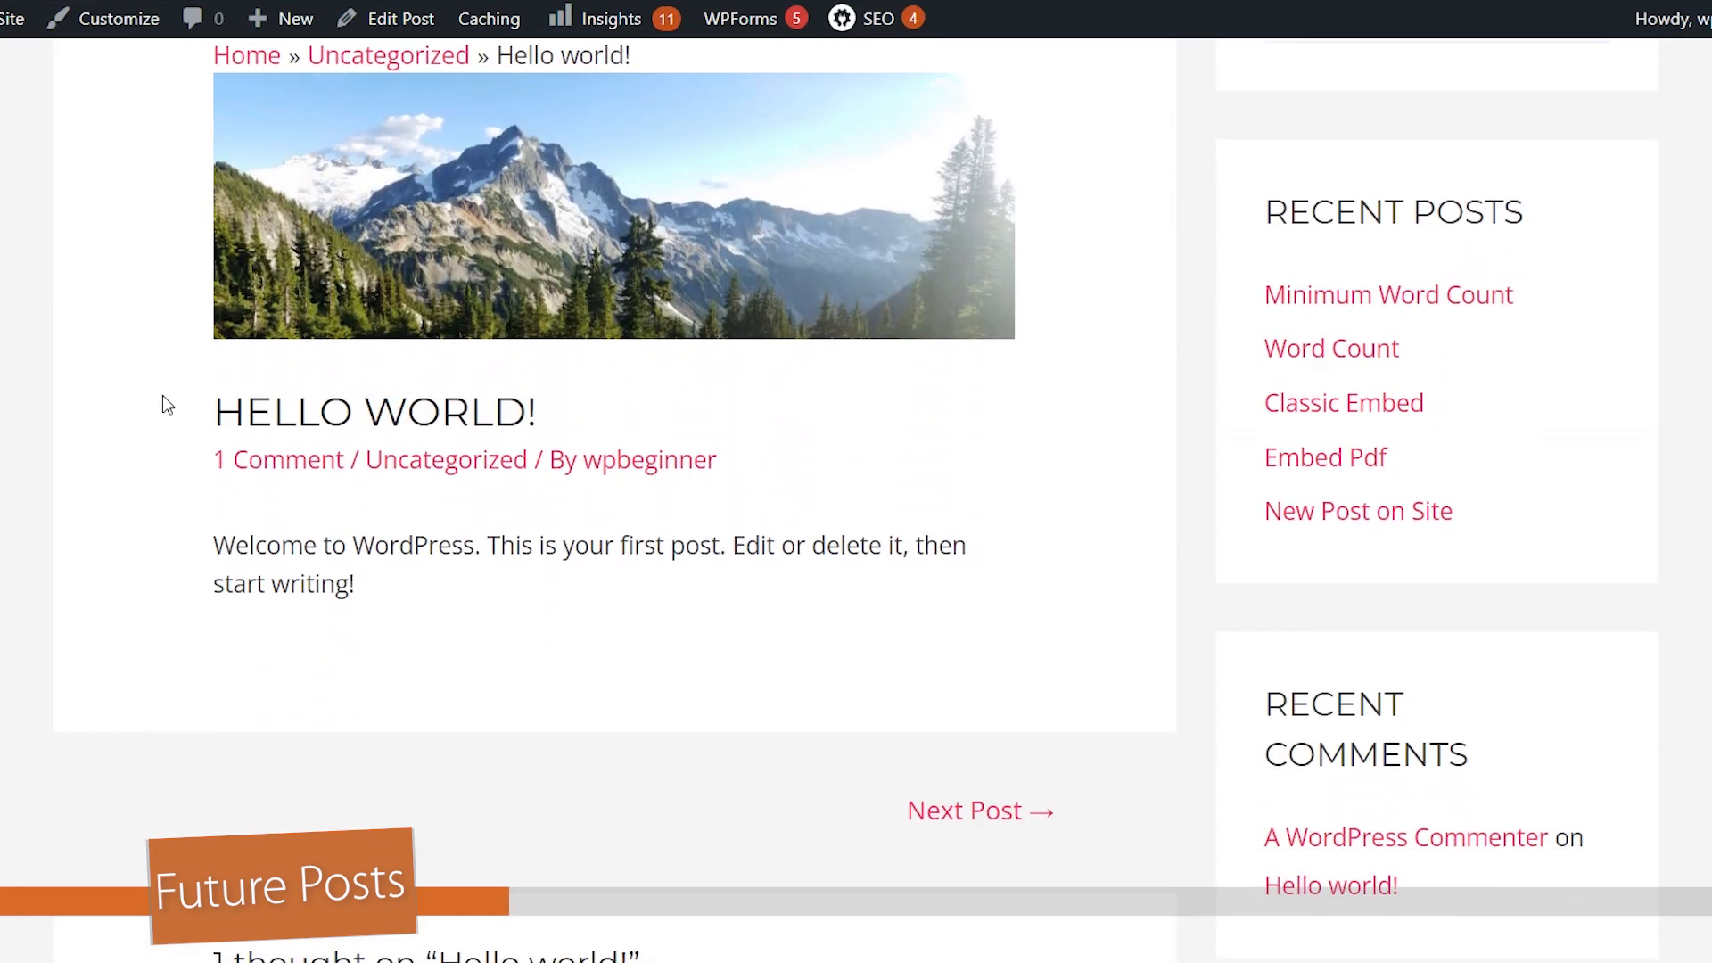
pyautogui.moveTo(104, 456)
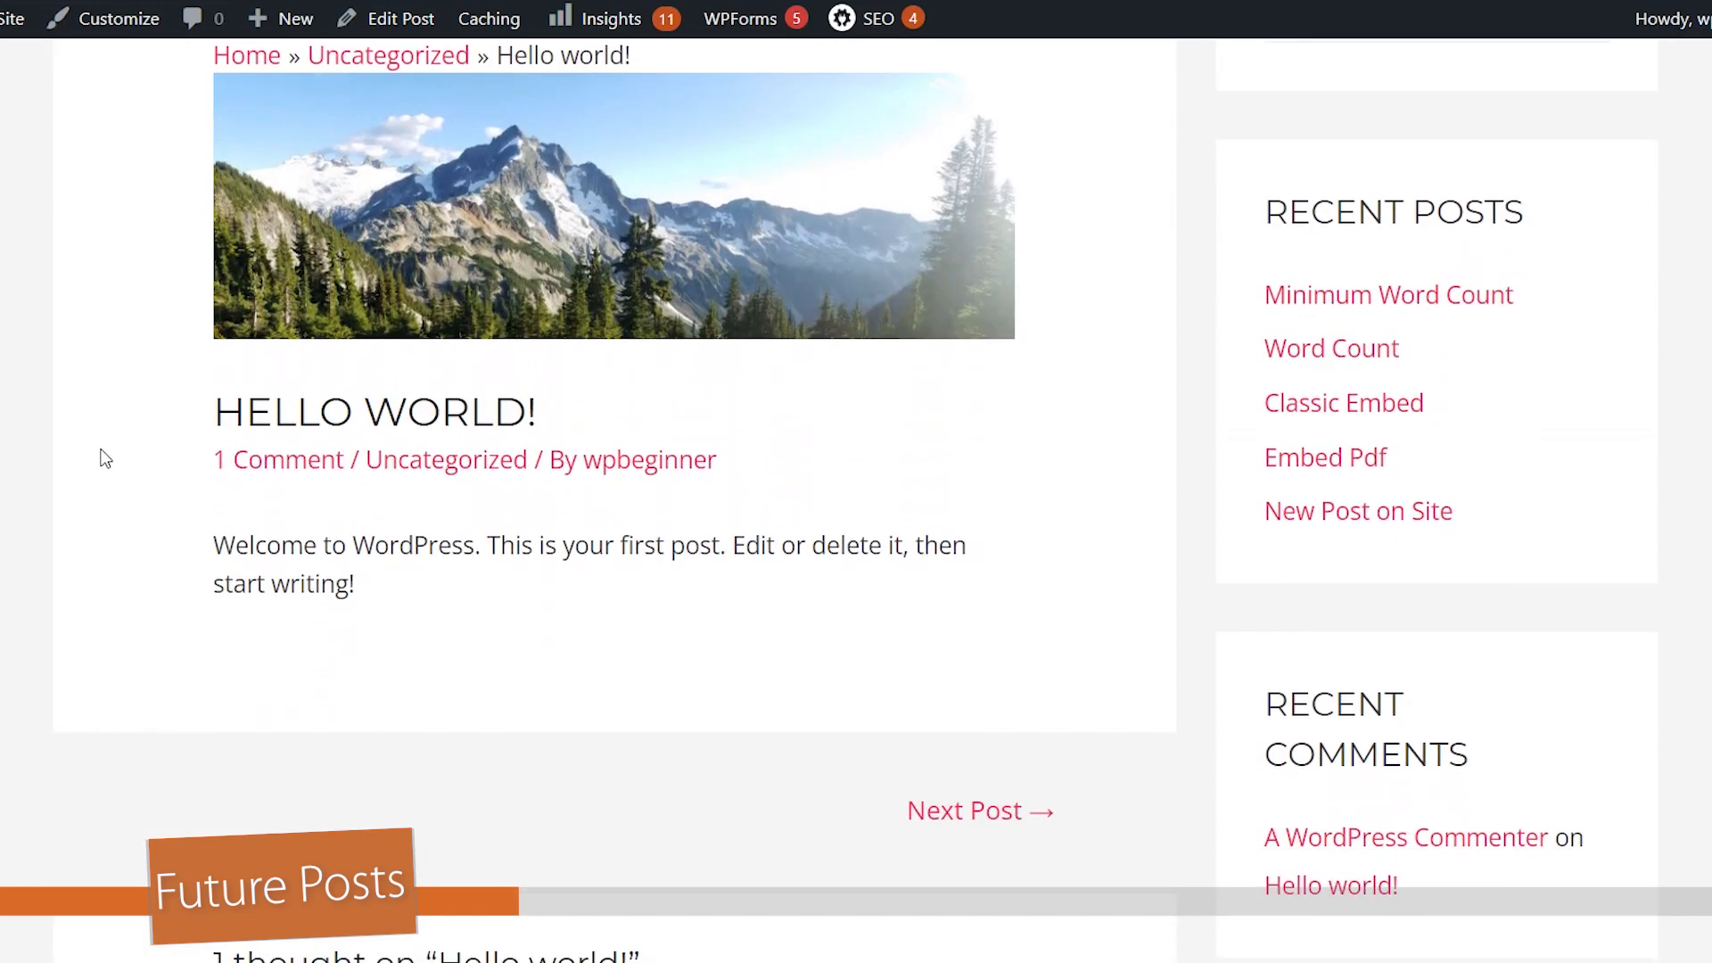
pyautogui.scroll(-3)
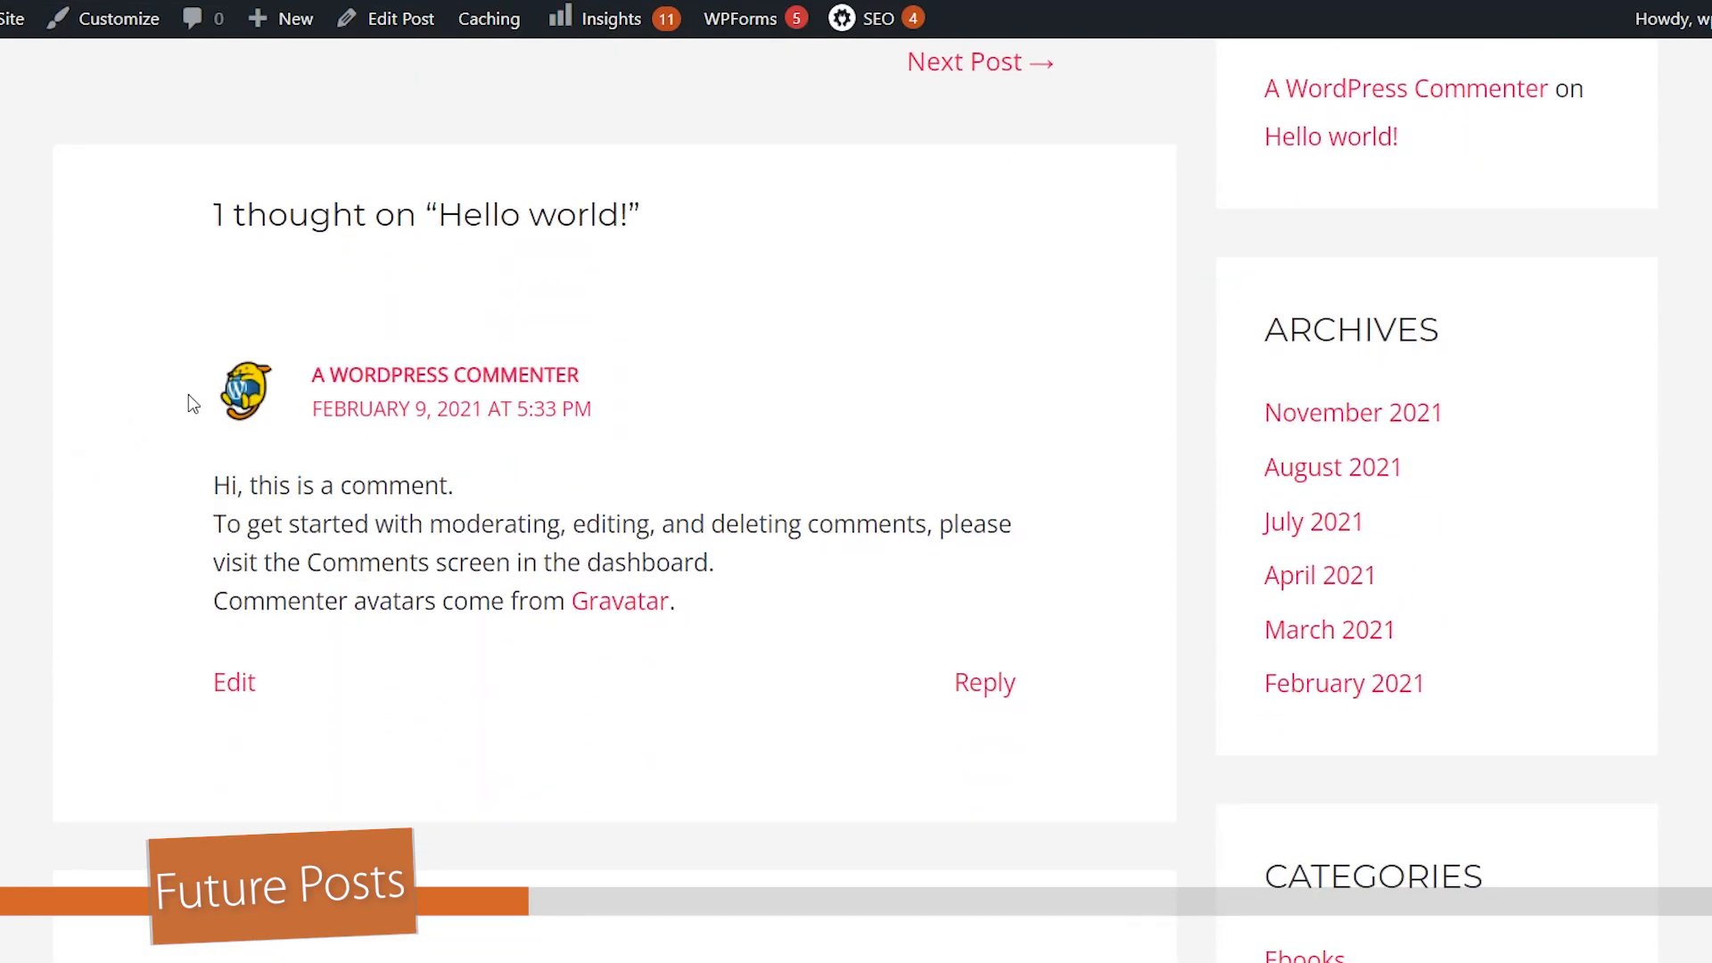
pyautogui.scroll(-3)
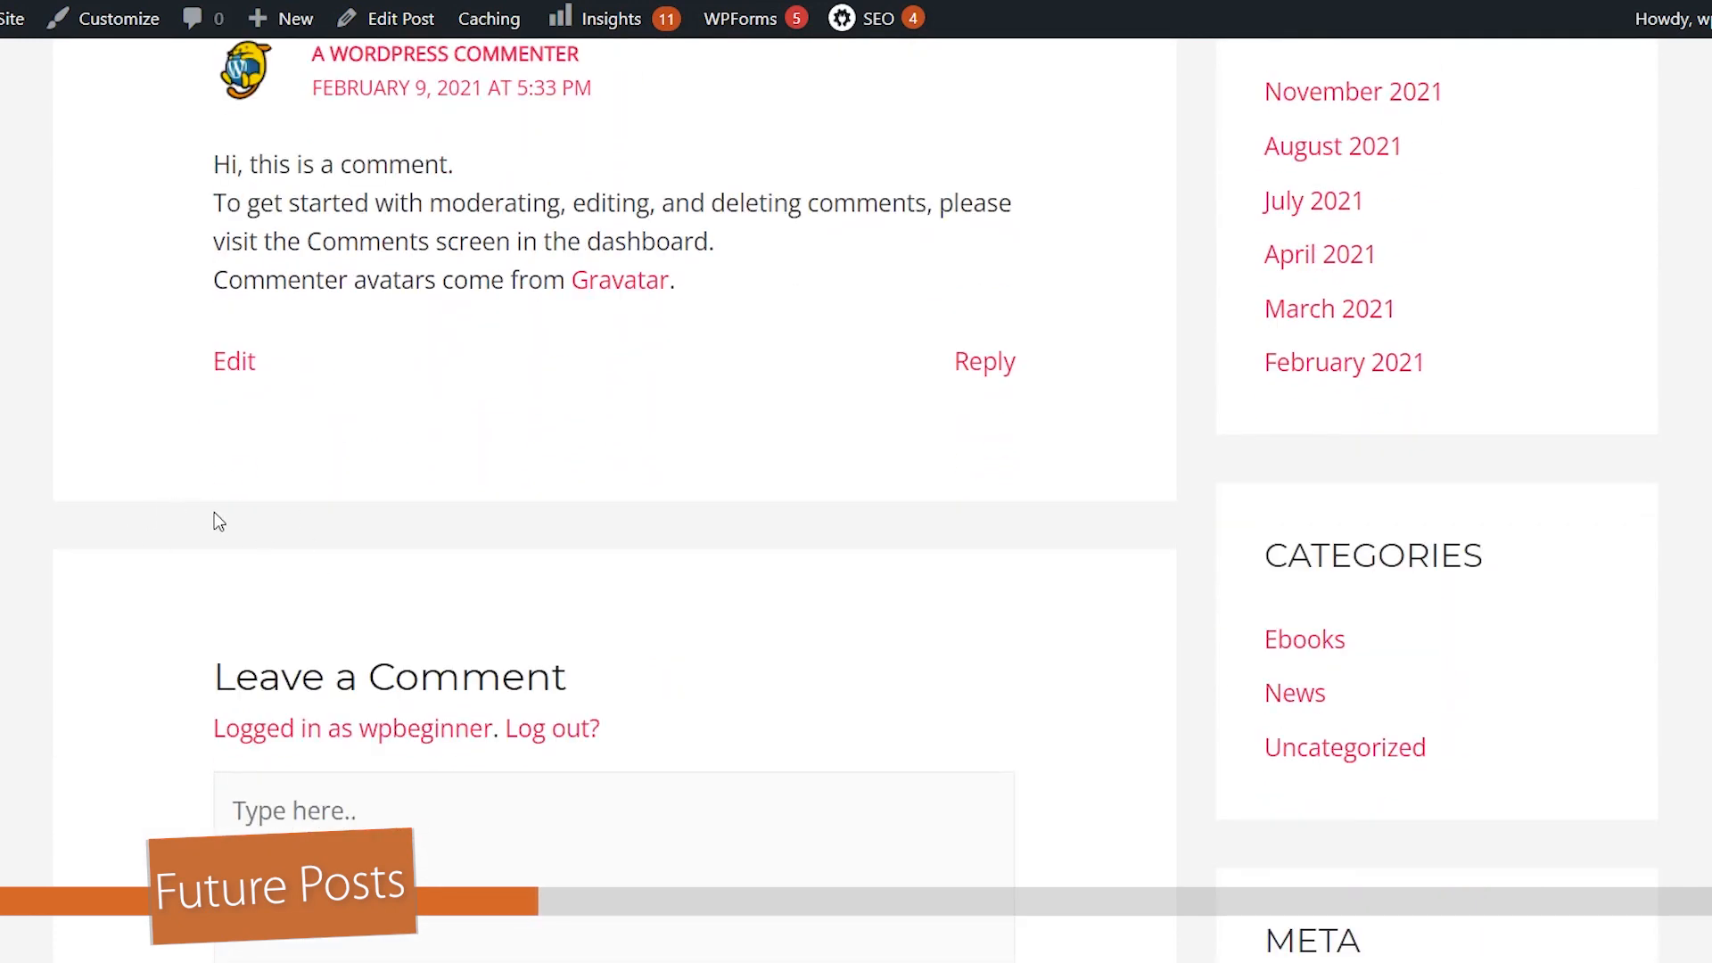
pyautogui.scroll(-3)
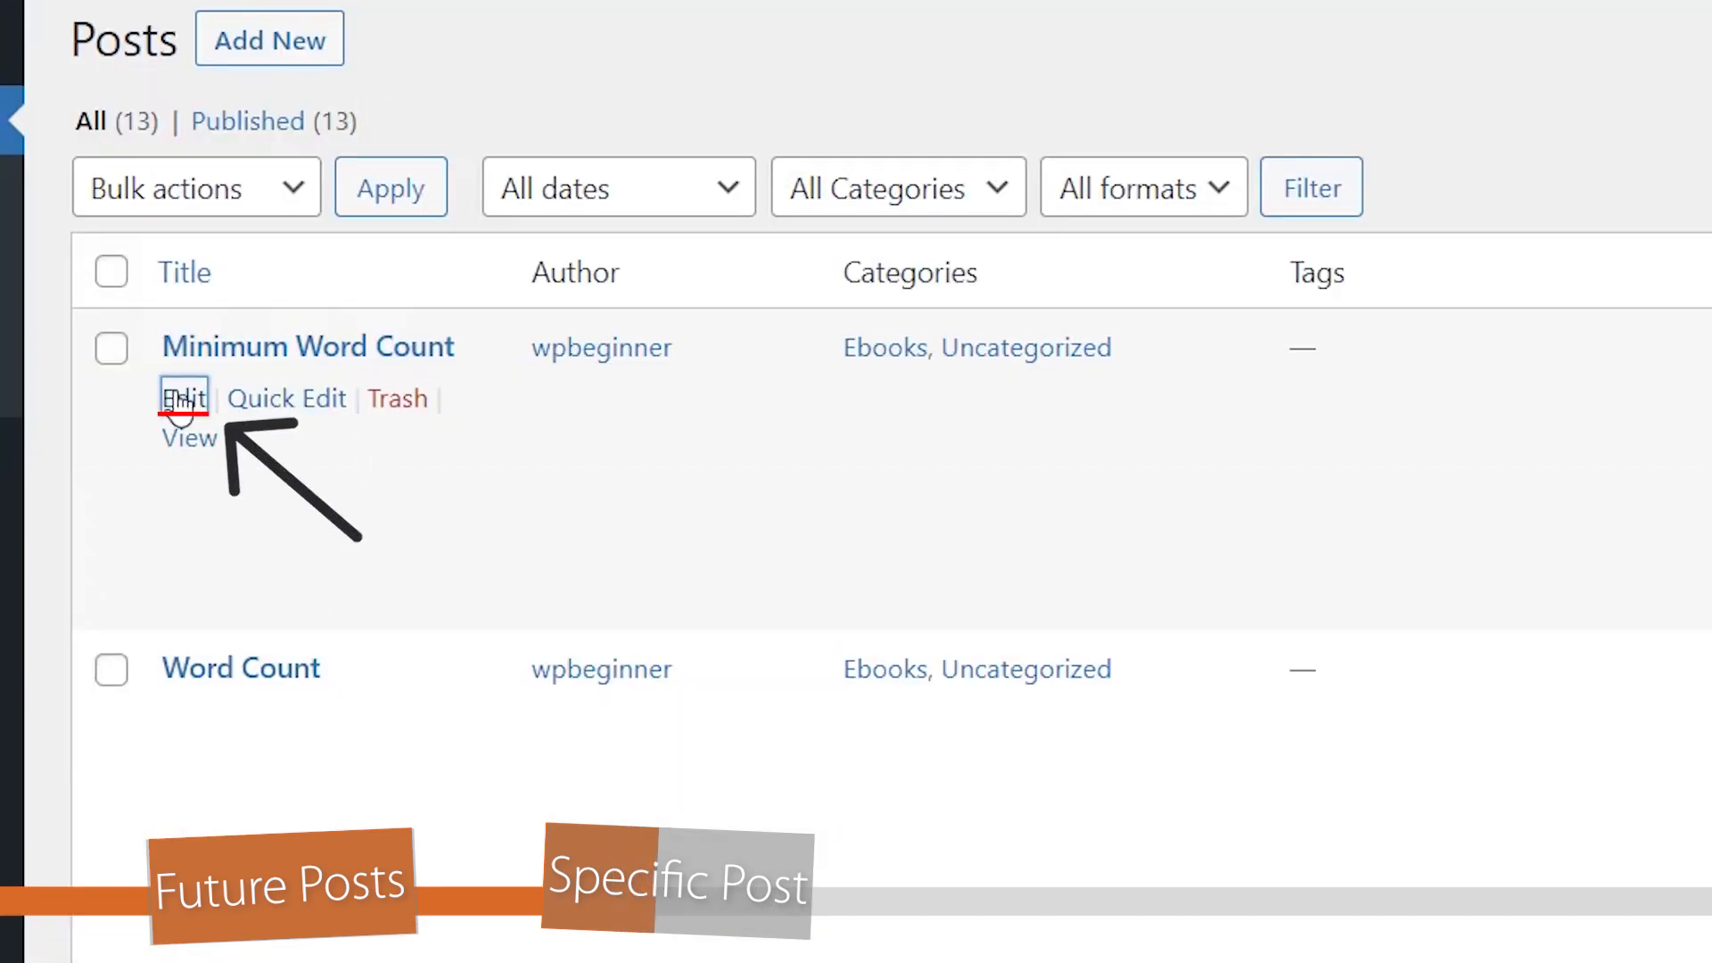
# Edit Minimum Word Count and tick Allow comments in its Discussion panel.
pyautogui.click(182, 397)
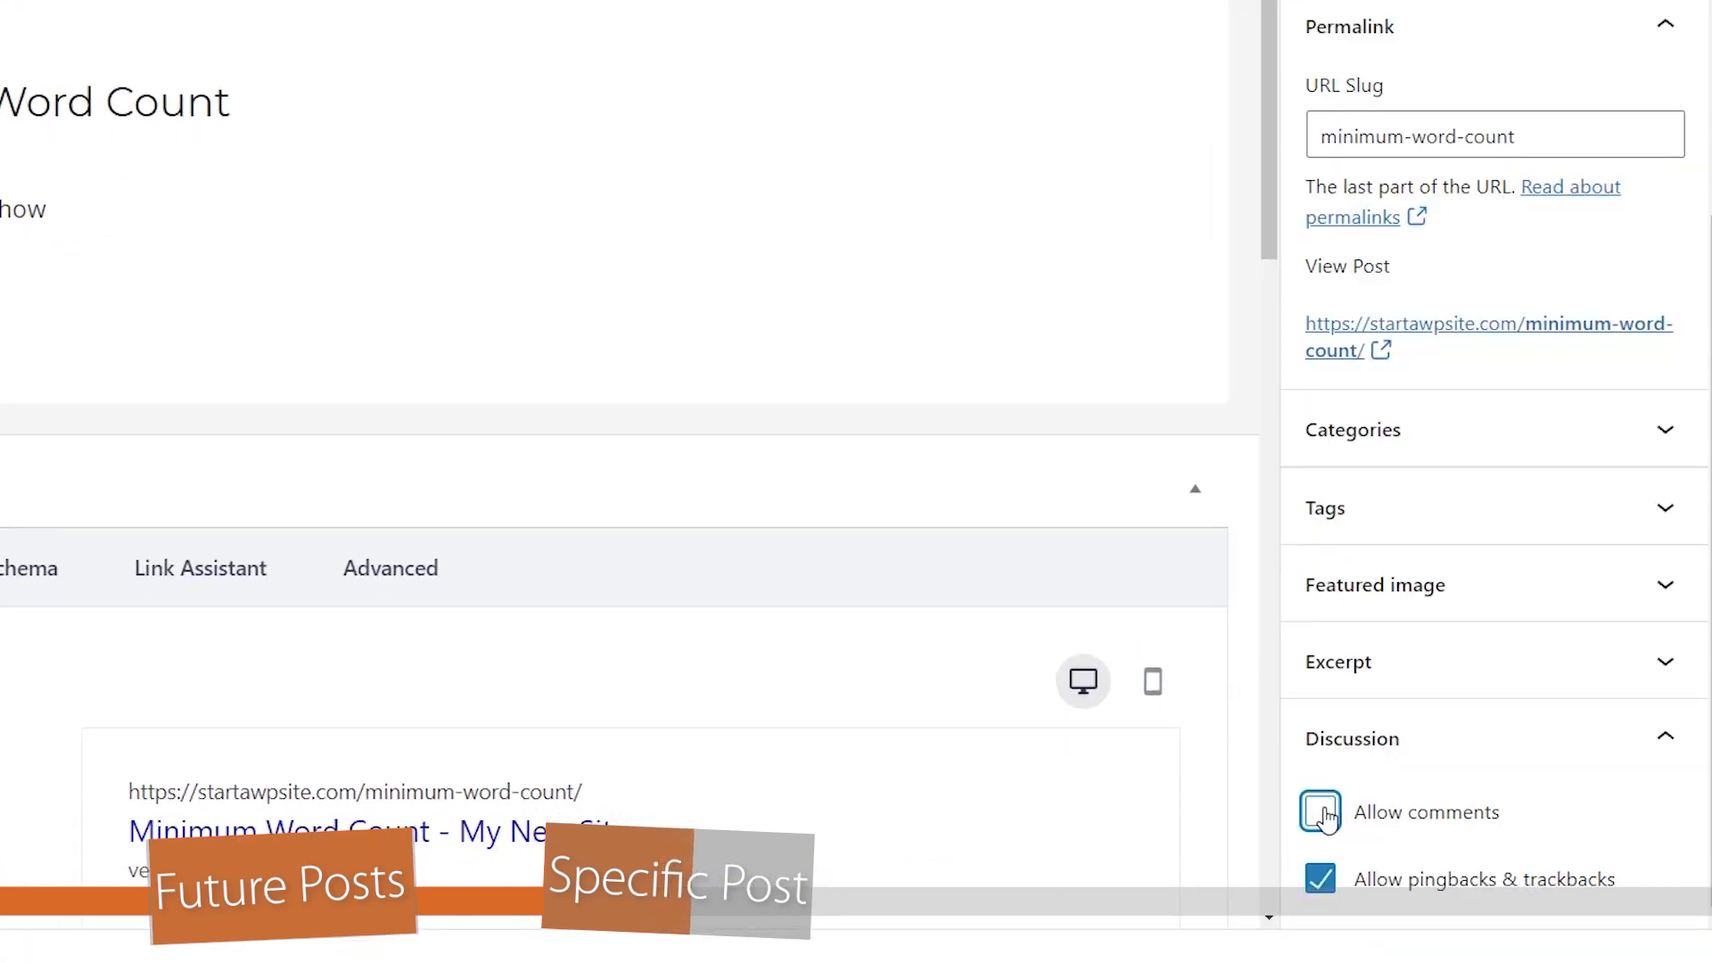
pyautogui.click(1320, 812)
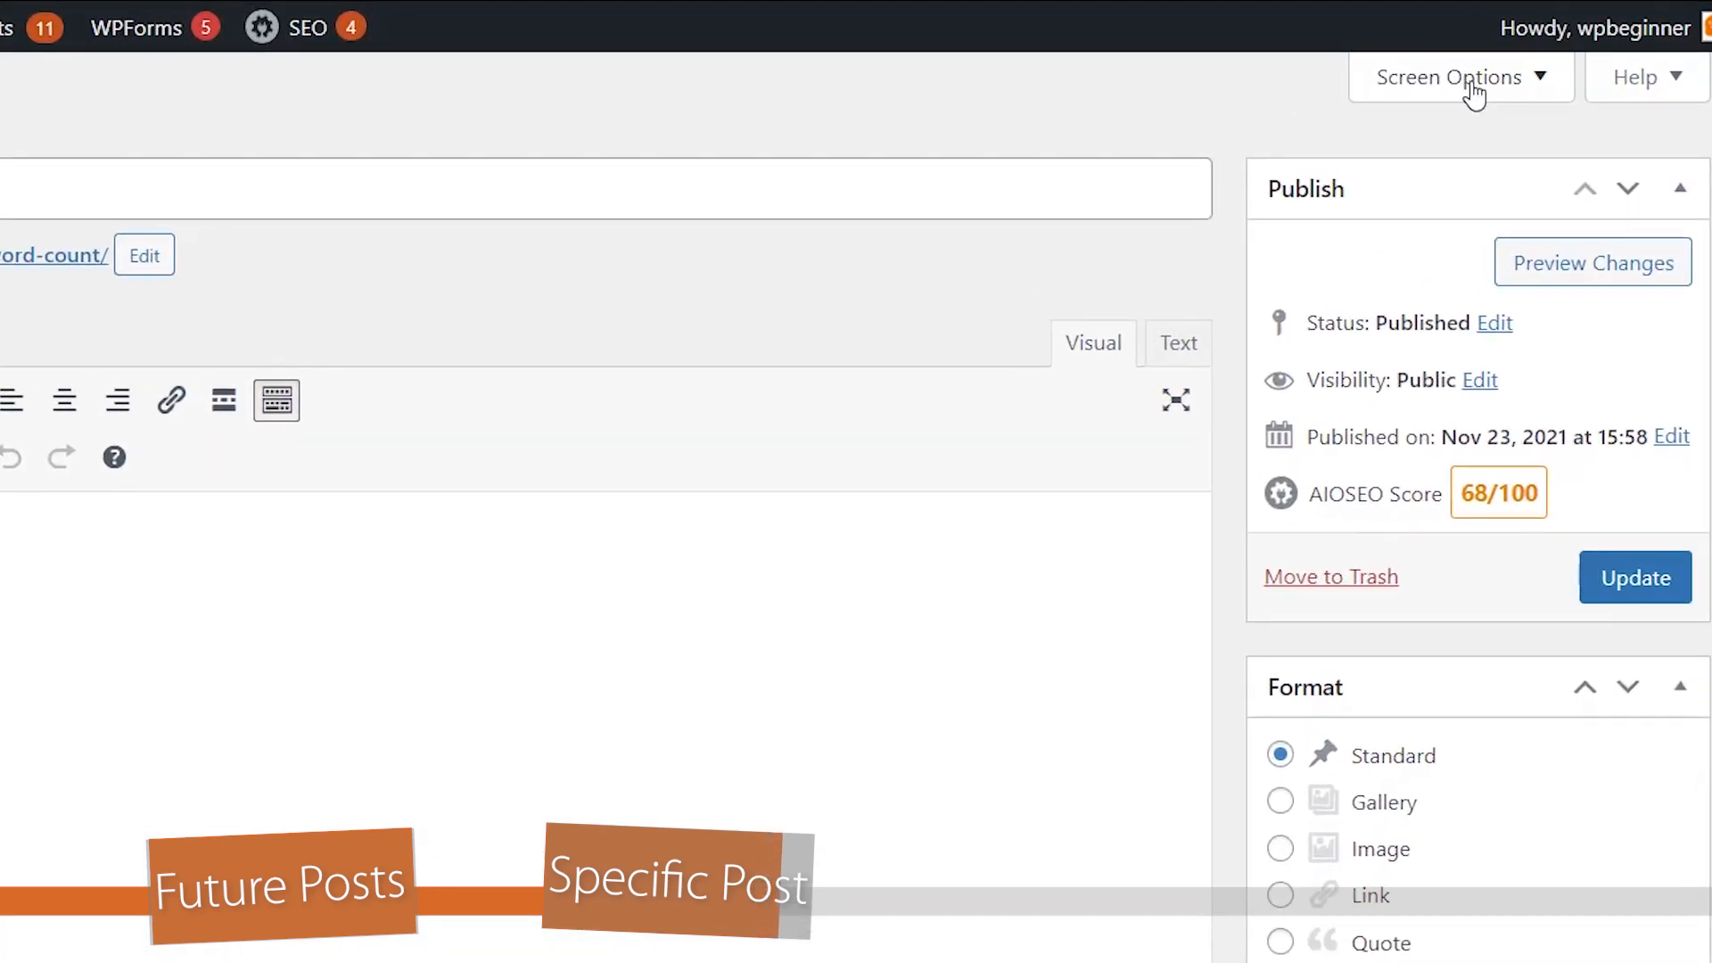
# Enable the Discussion box via Screen Options and check it shows comments allowed.
pyautogui.click(1450, 77)
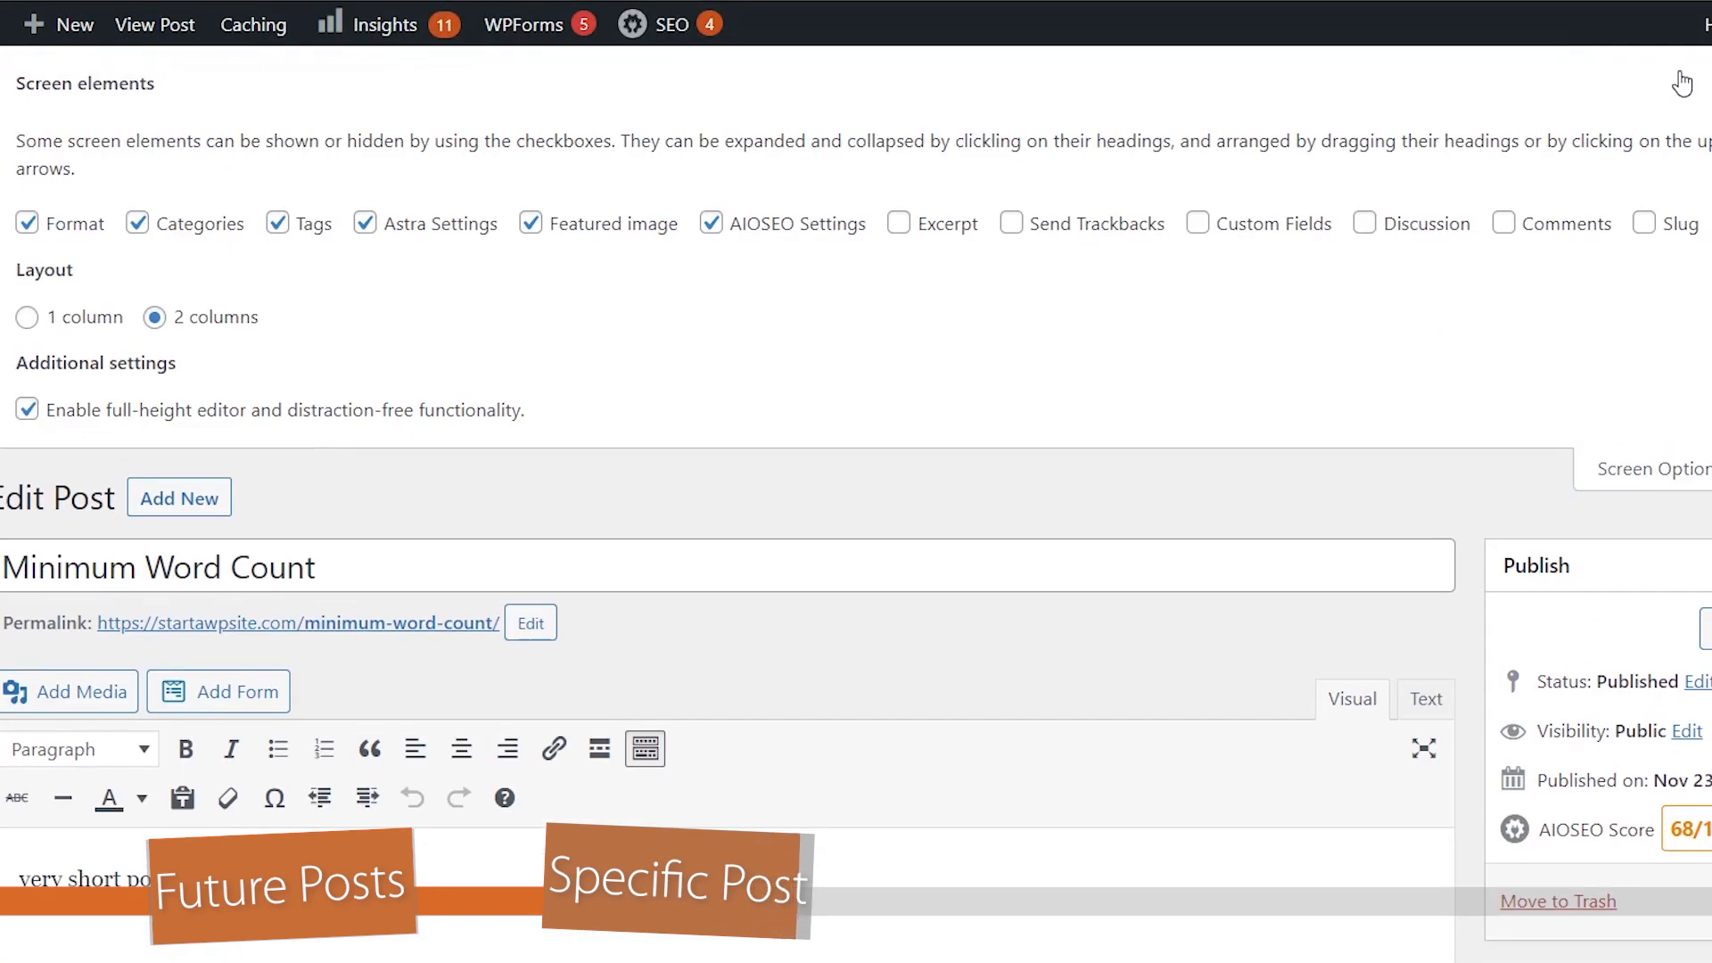
pyautogui.click(1364, 223)
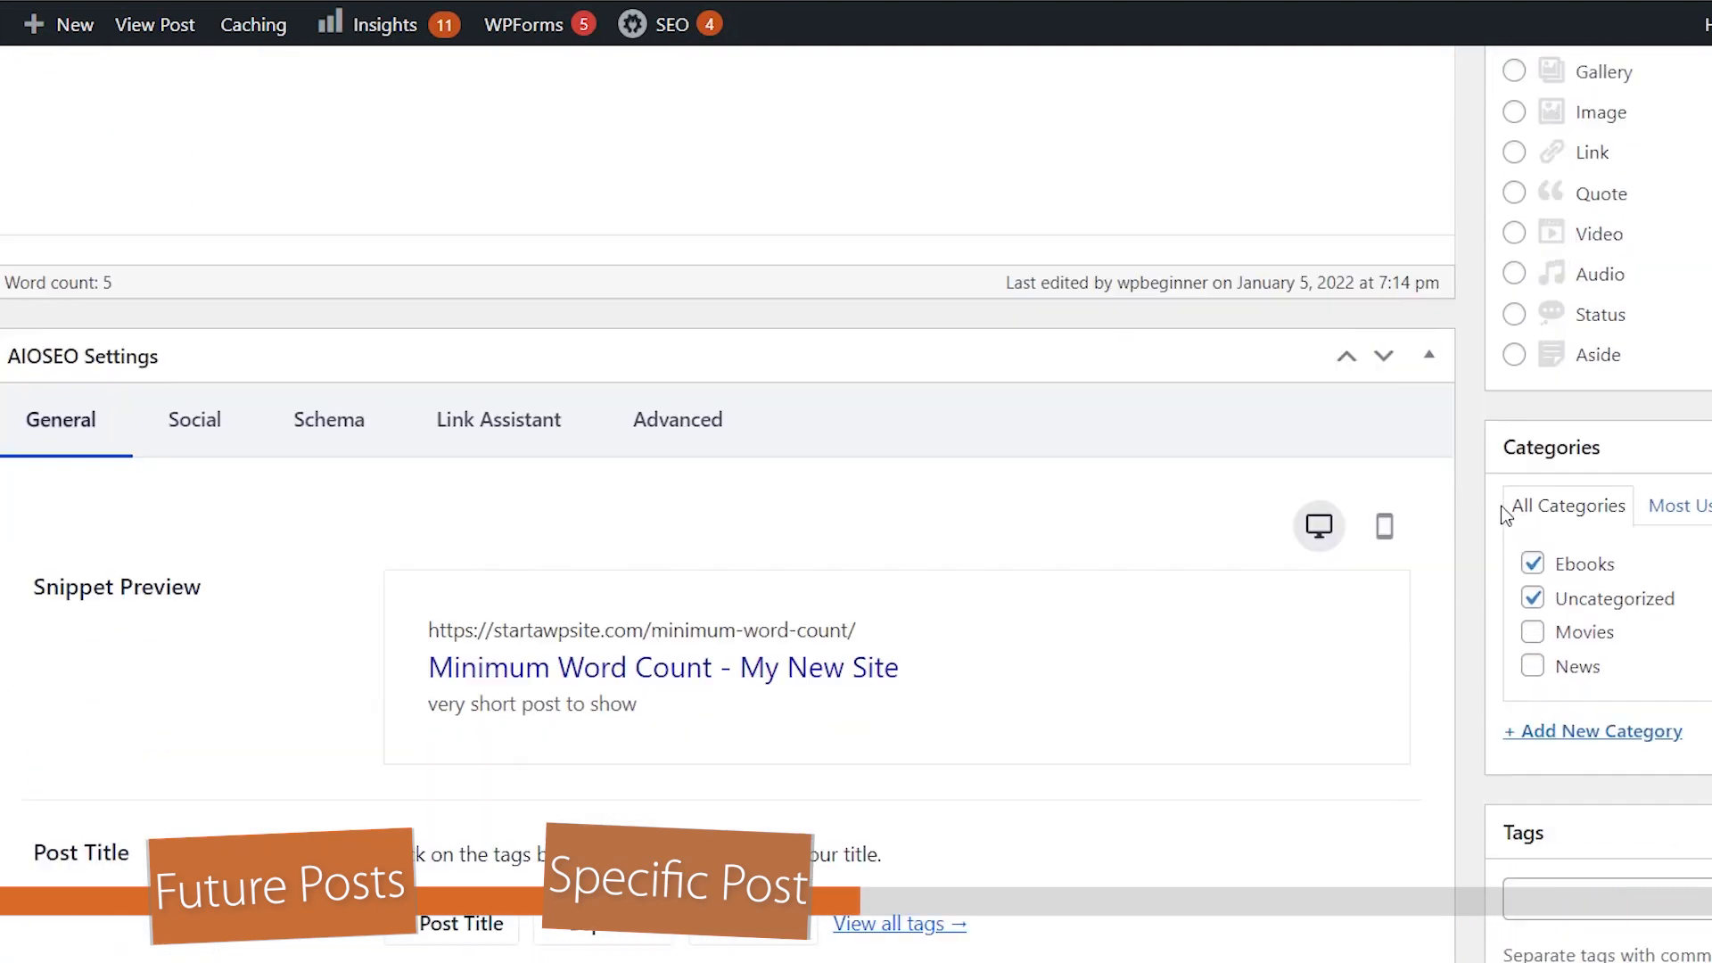
pyautogui.scroll(-3)
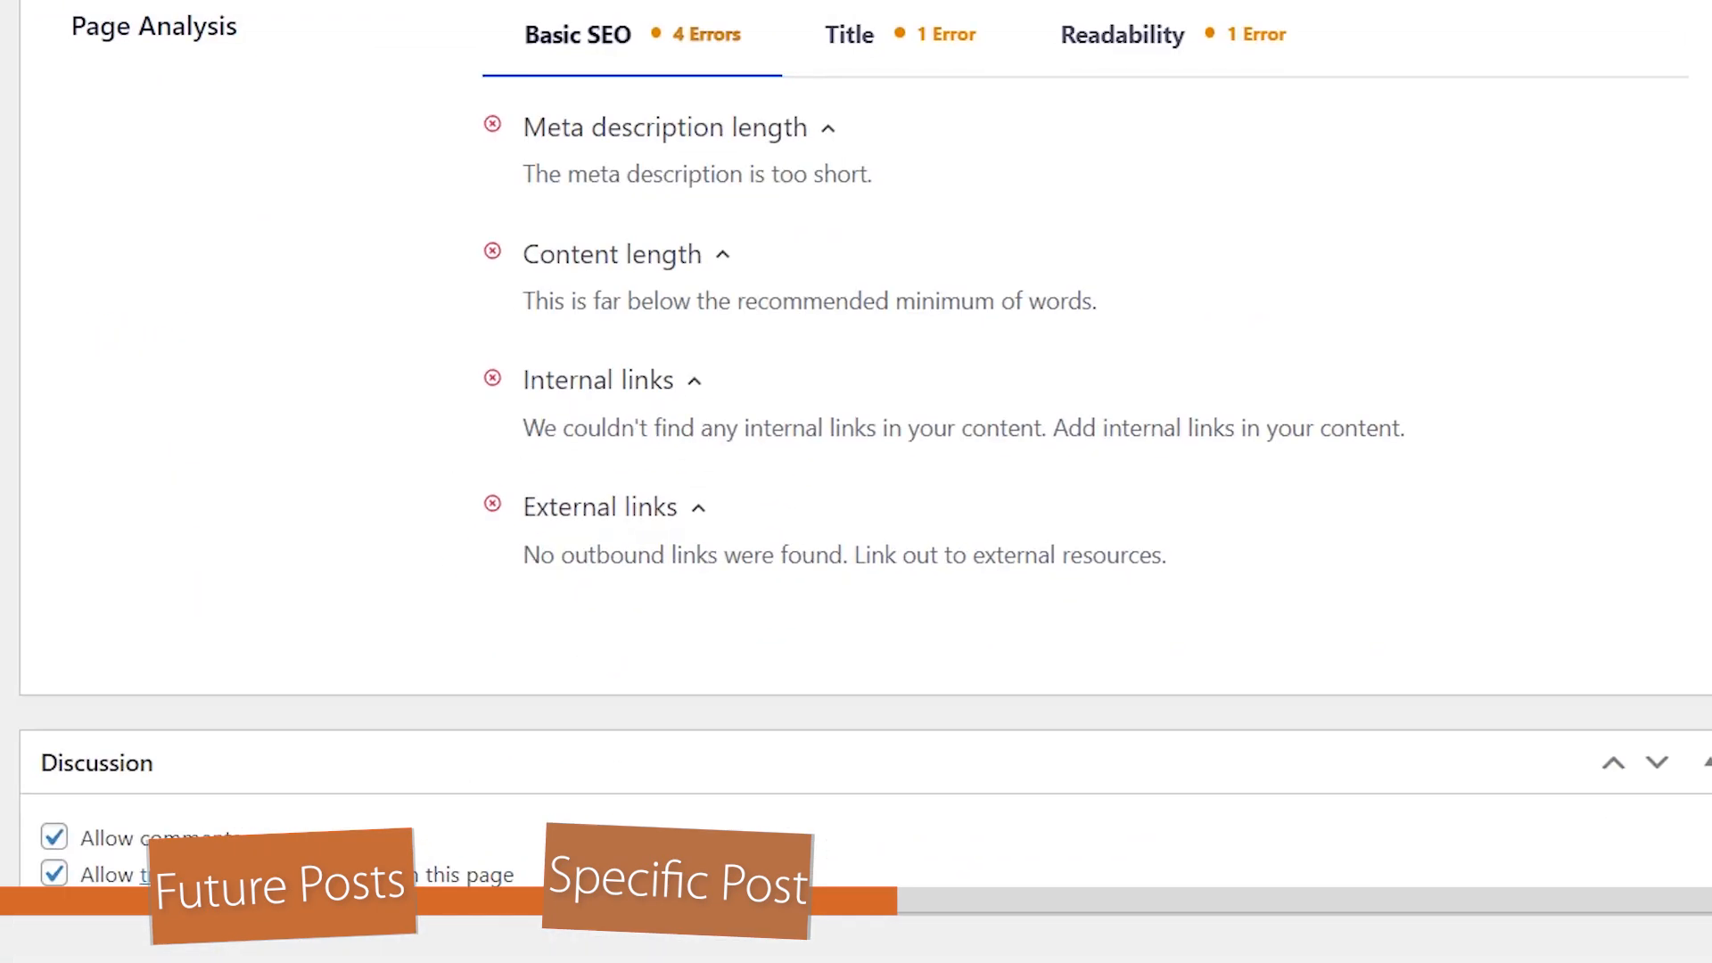
pyautogui.scroll(-3)
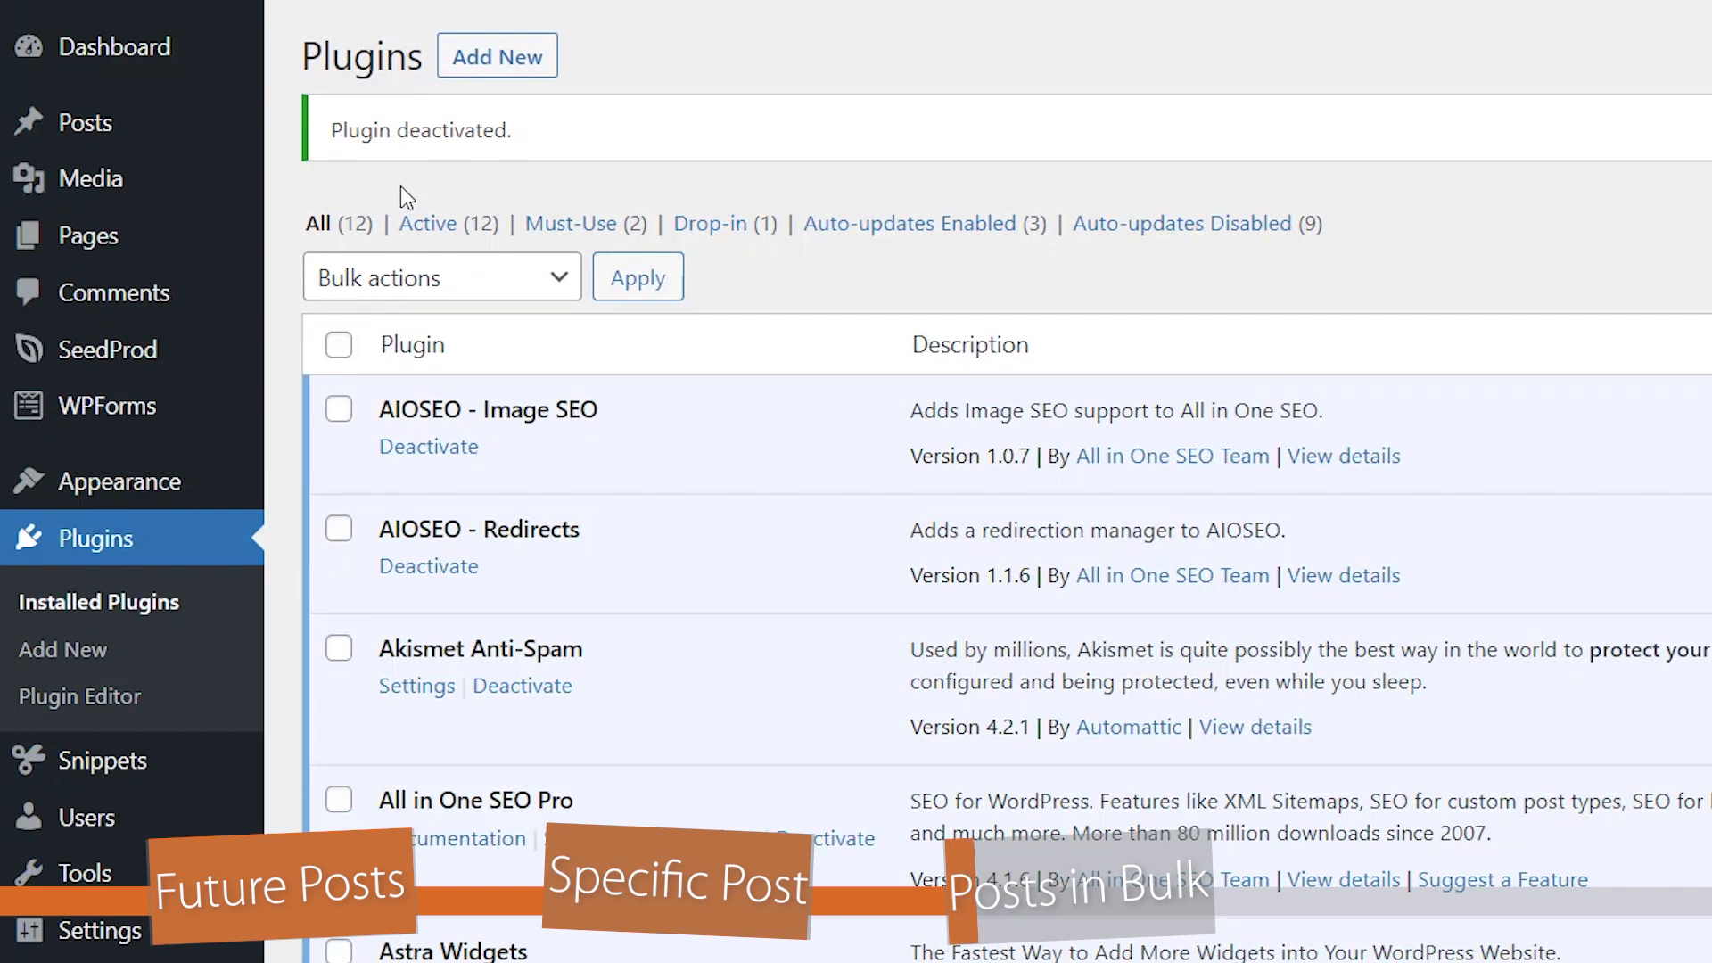
pyautogui.moveTo(87, 121)
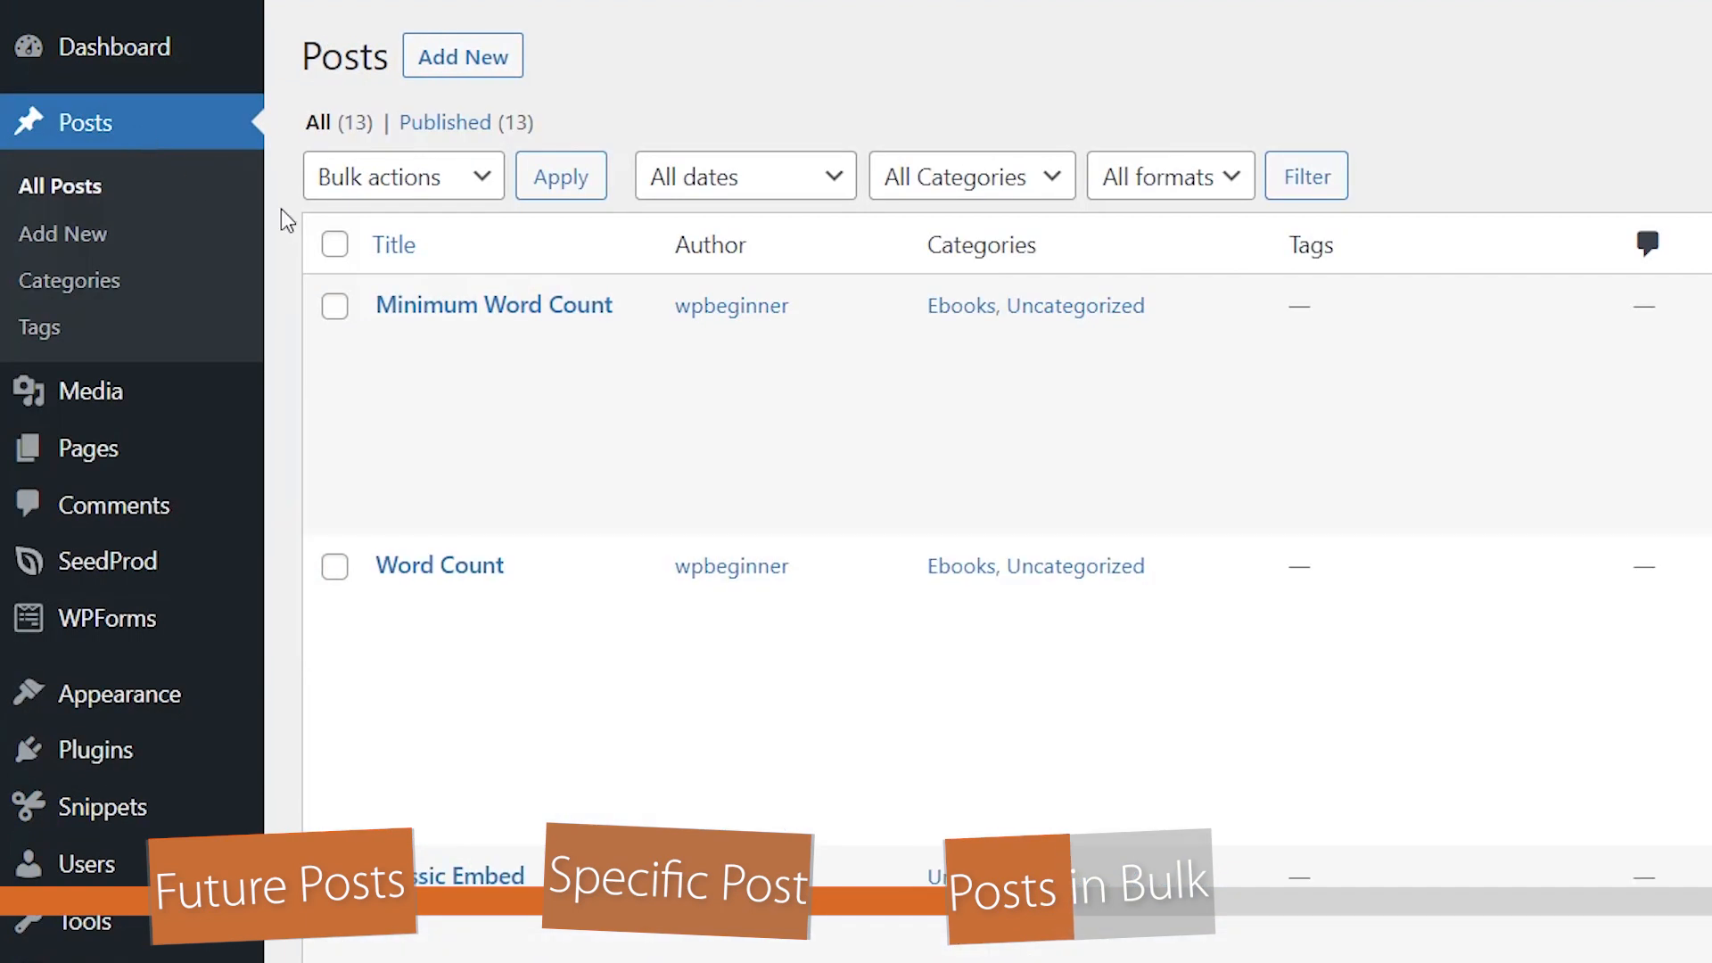
# Select all posts and choose Bulk actions > Edit to change them together.
pyautogui.click(333, 244)
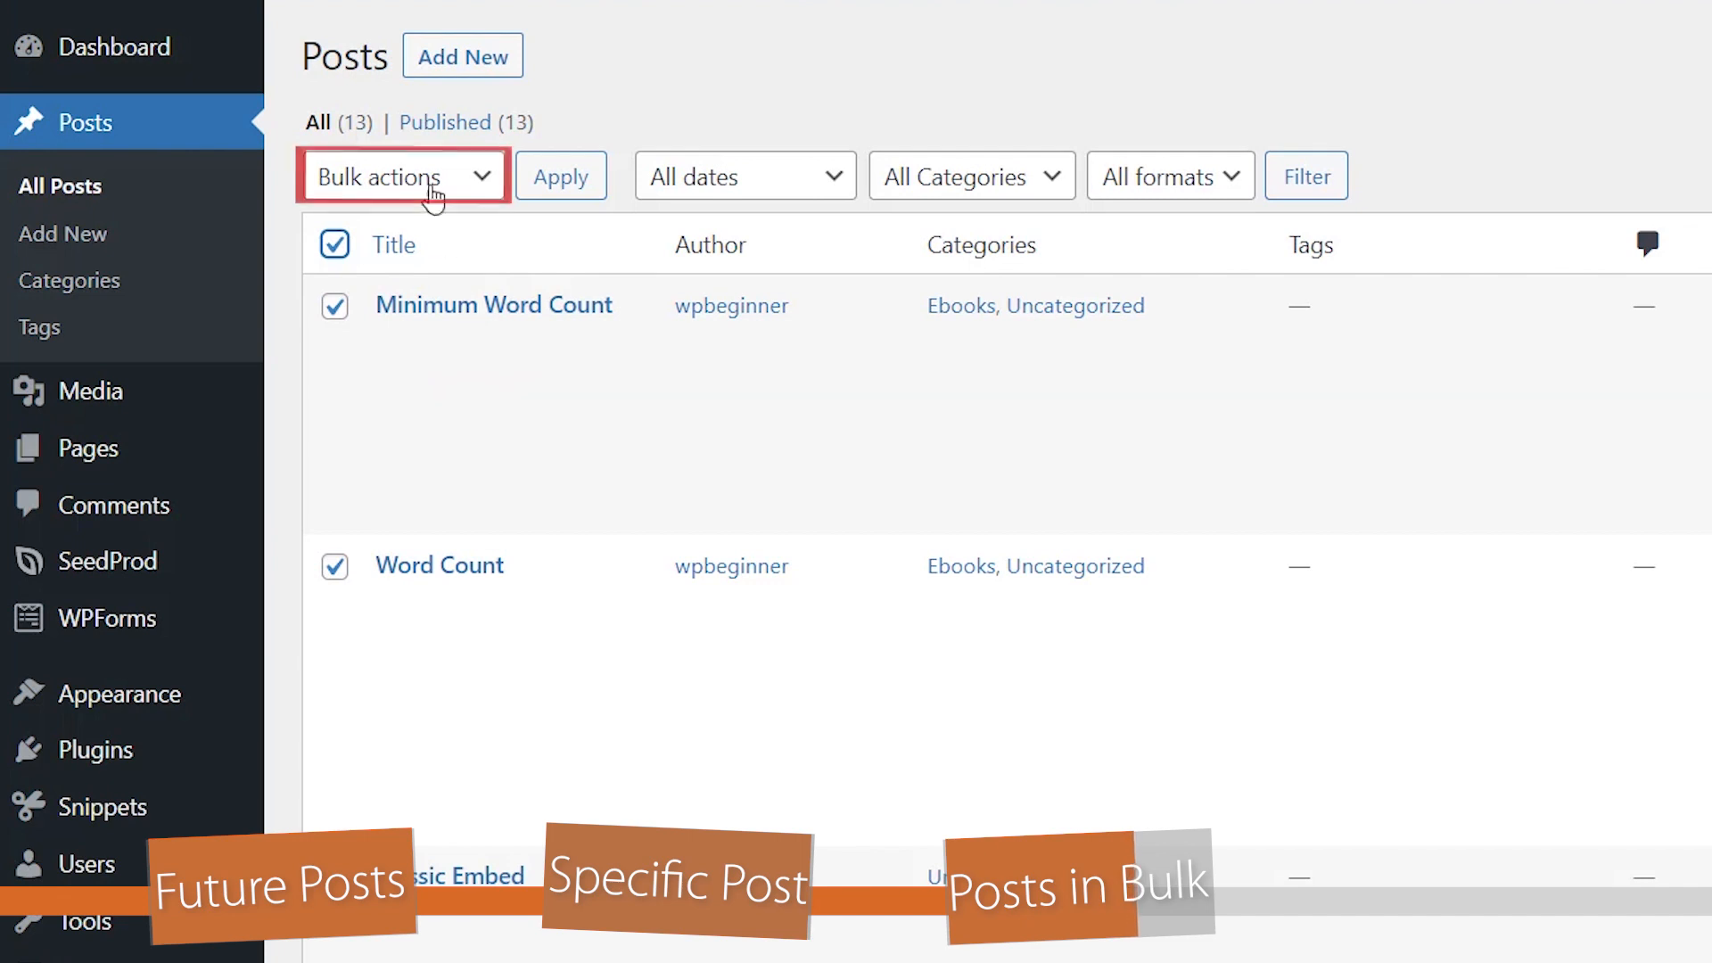
pyautogui.click(401, 174)
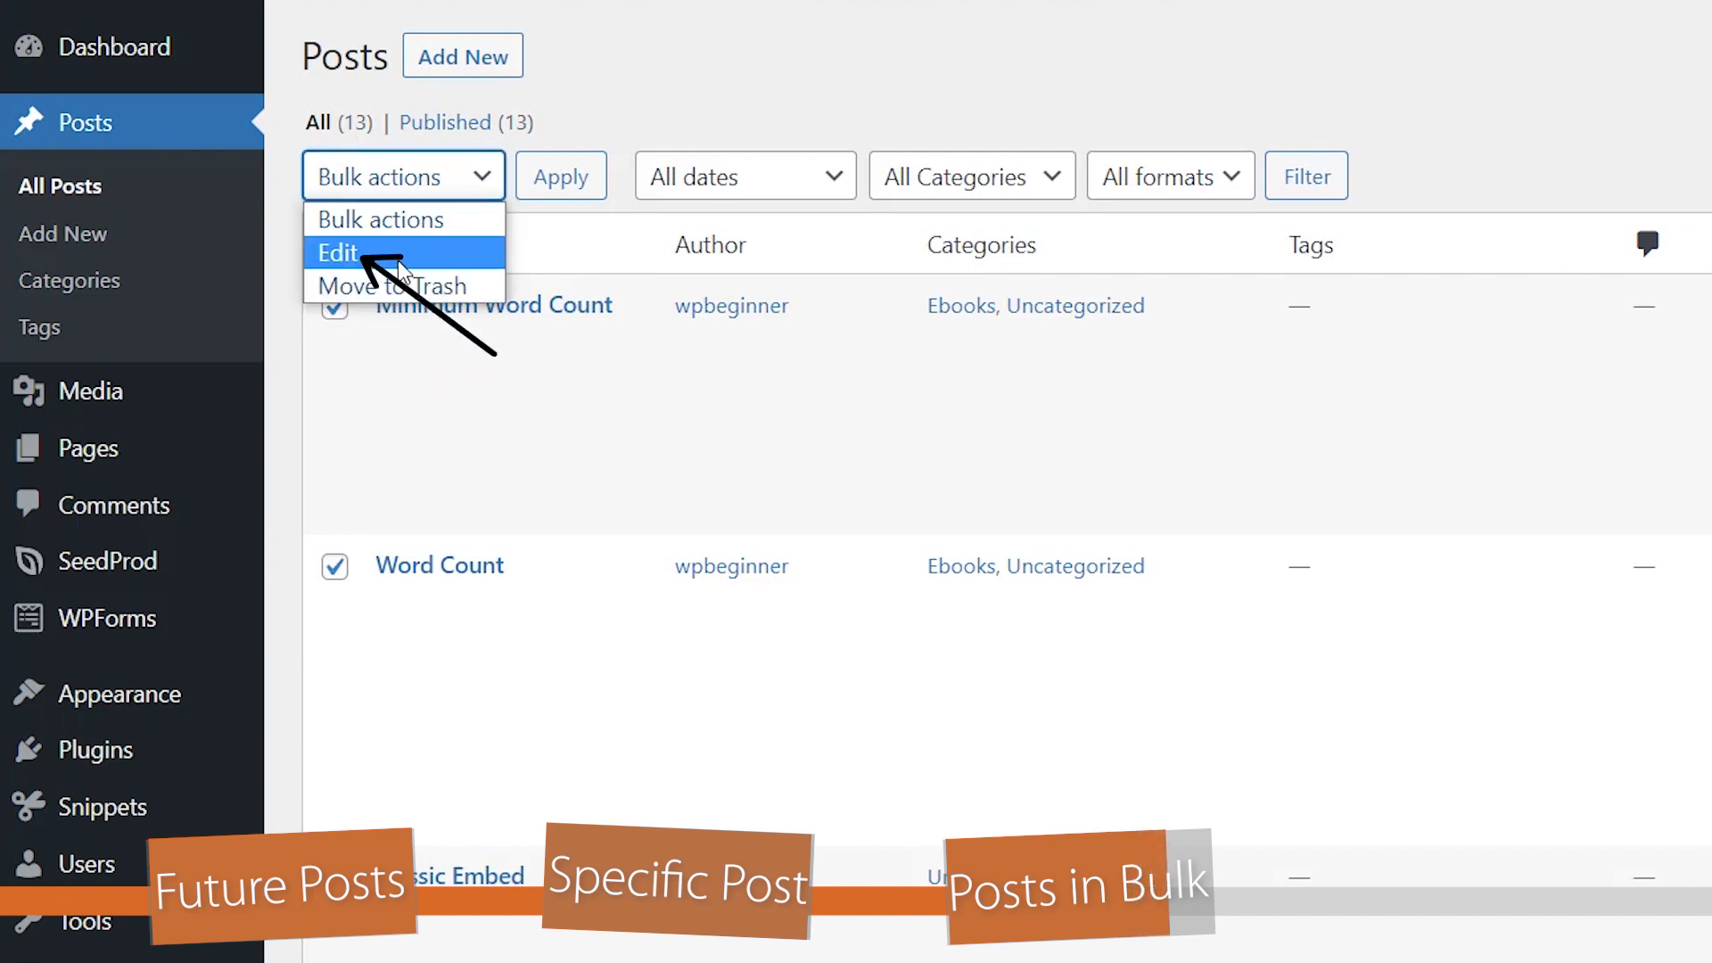
pyautogui.click(337, 252)
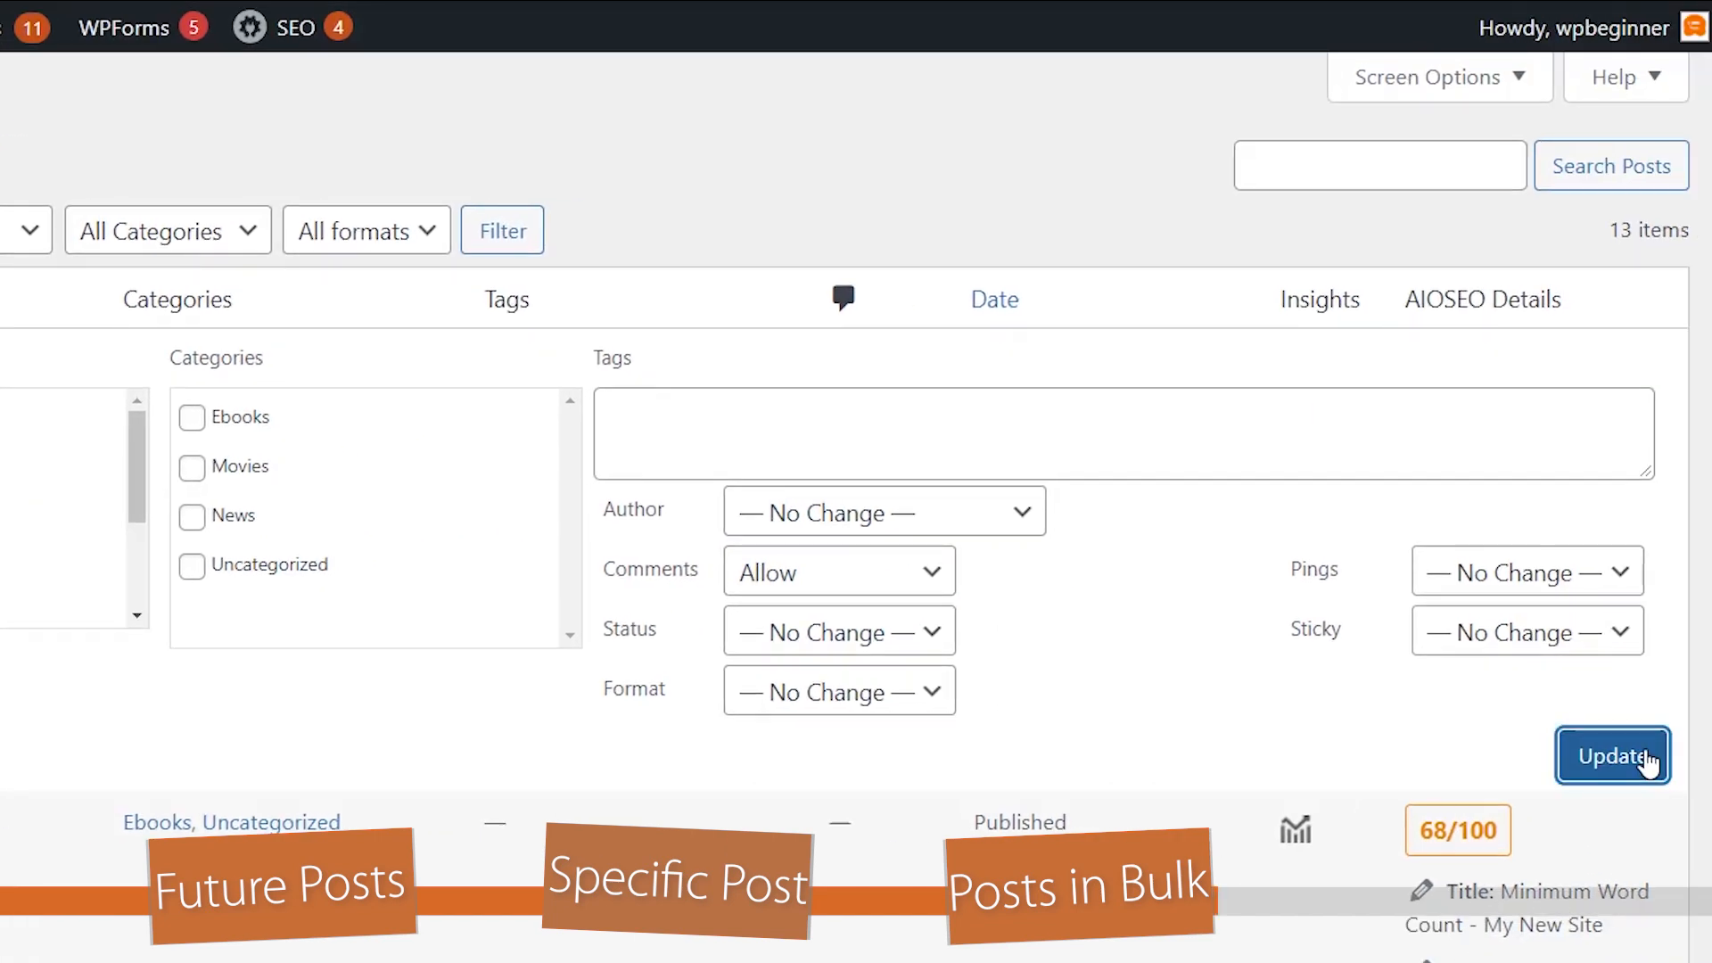
pyautogui.moveTo(1172, 697)
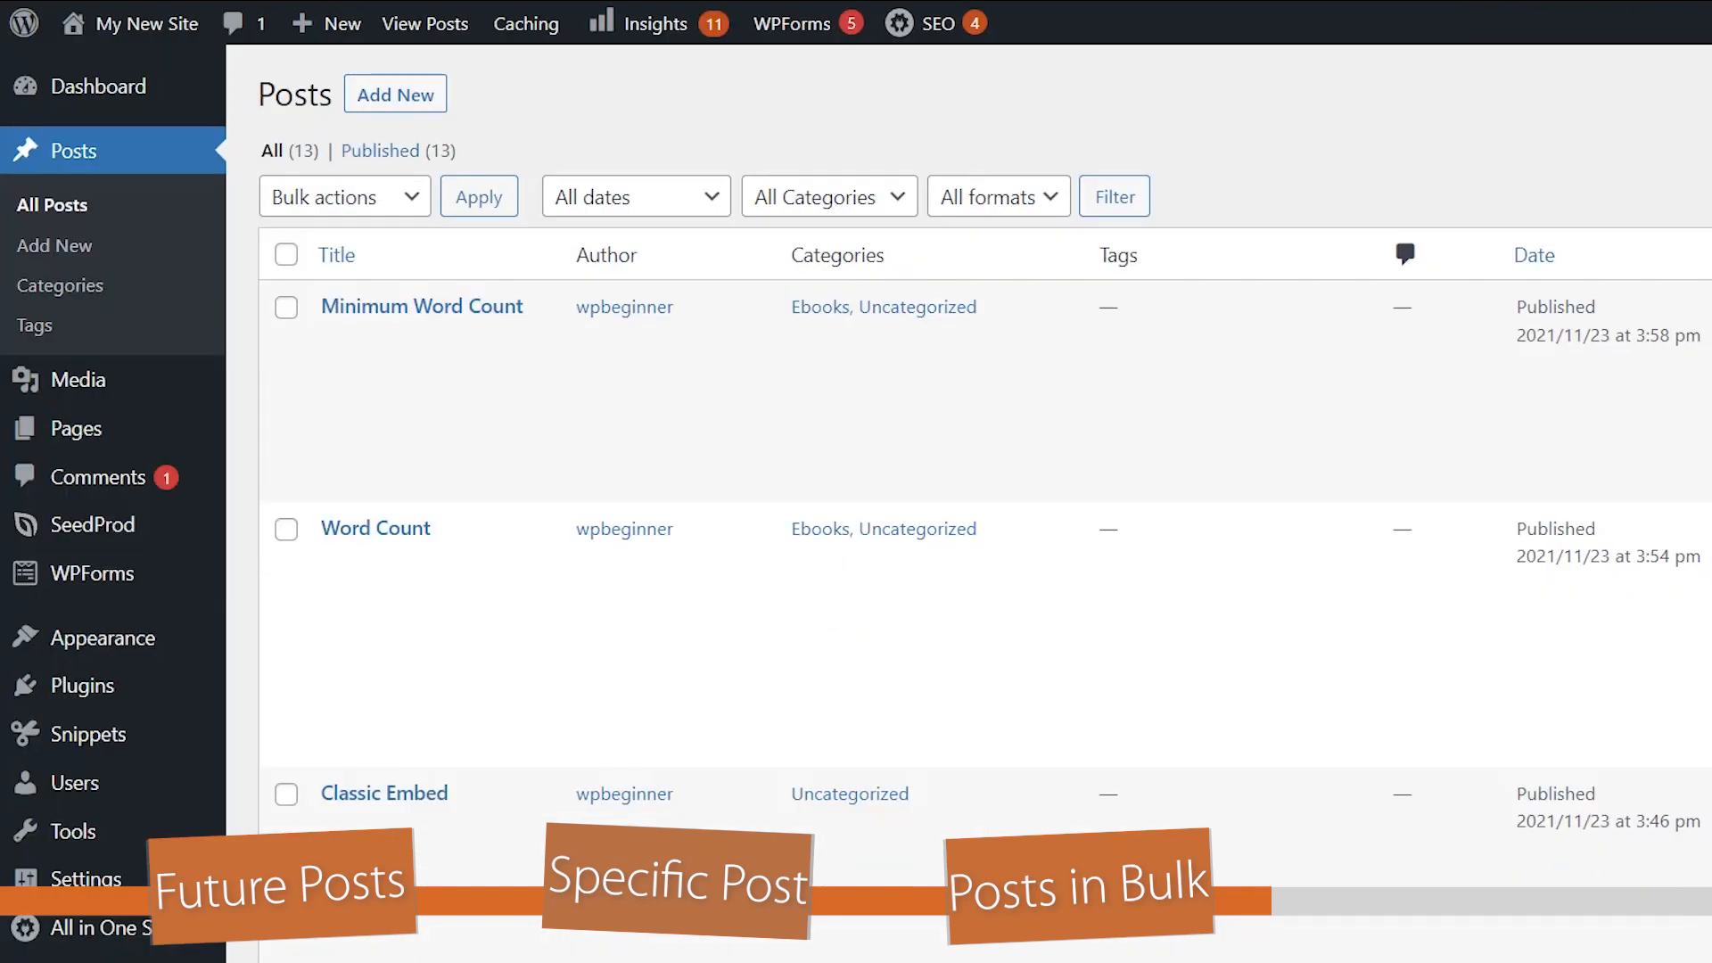
pyautogui.moveTo(421, 305)
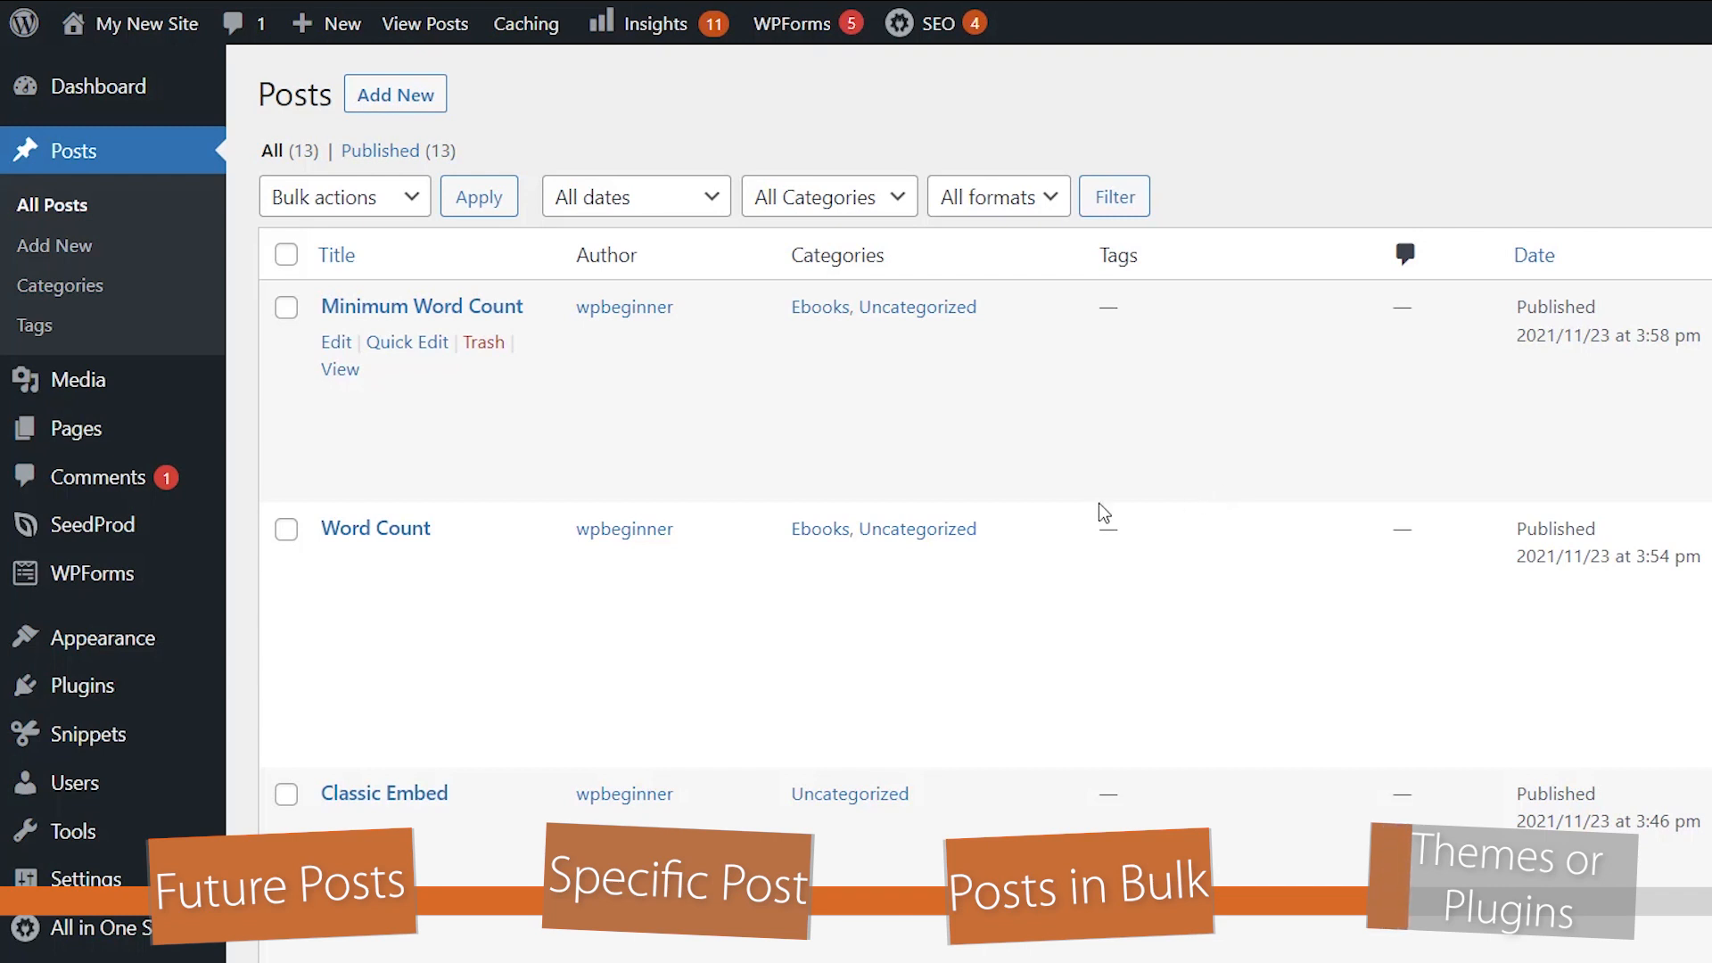
pyautogui.moveTo(104, 638)
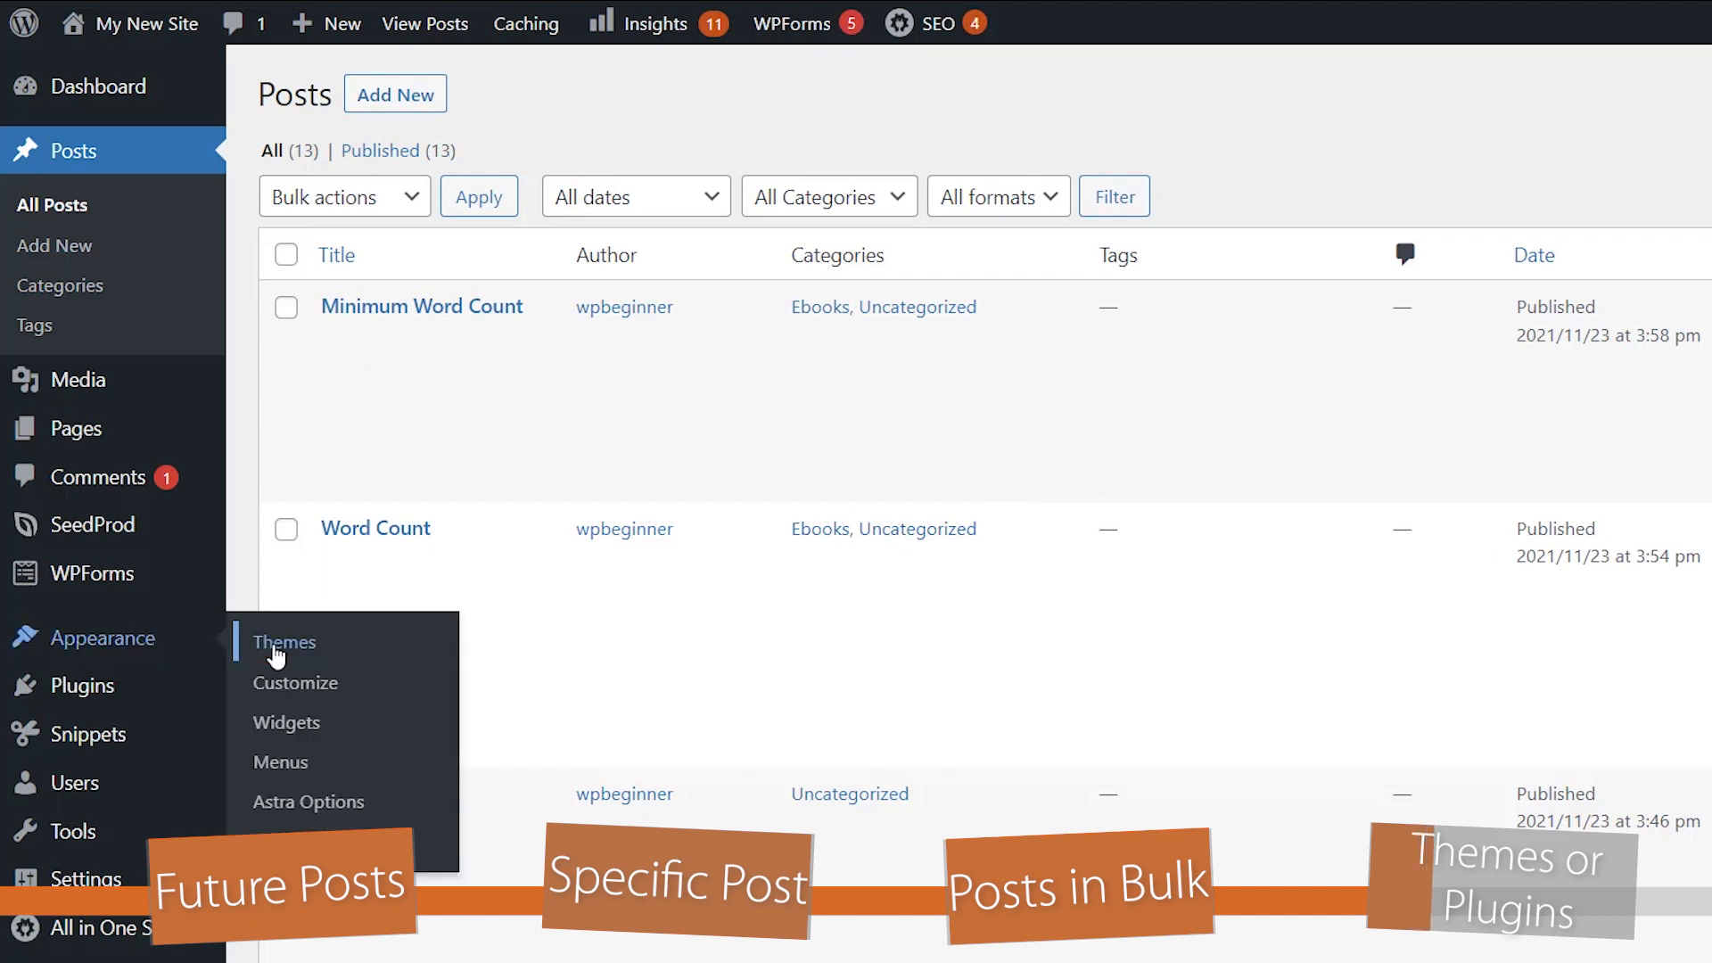
# Go to Appearance > Themes, where Astra is the active theme.
pyautogui.click(284, 642)
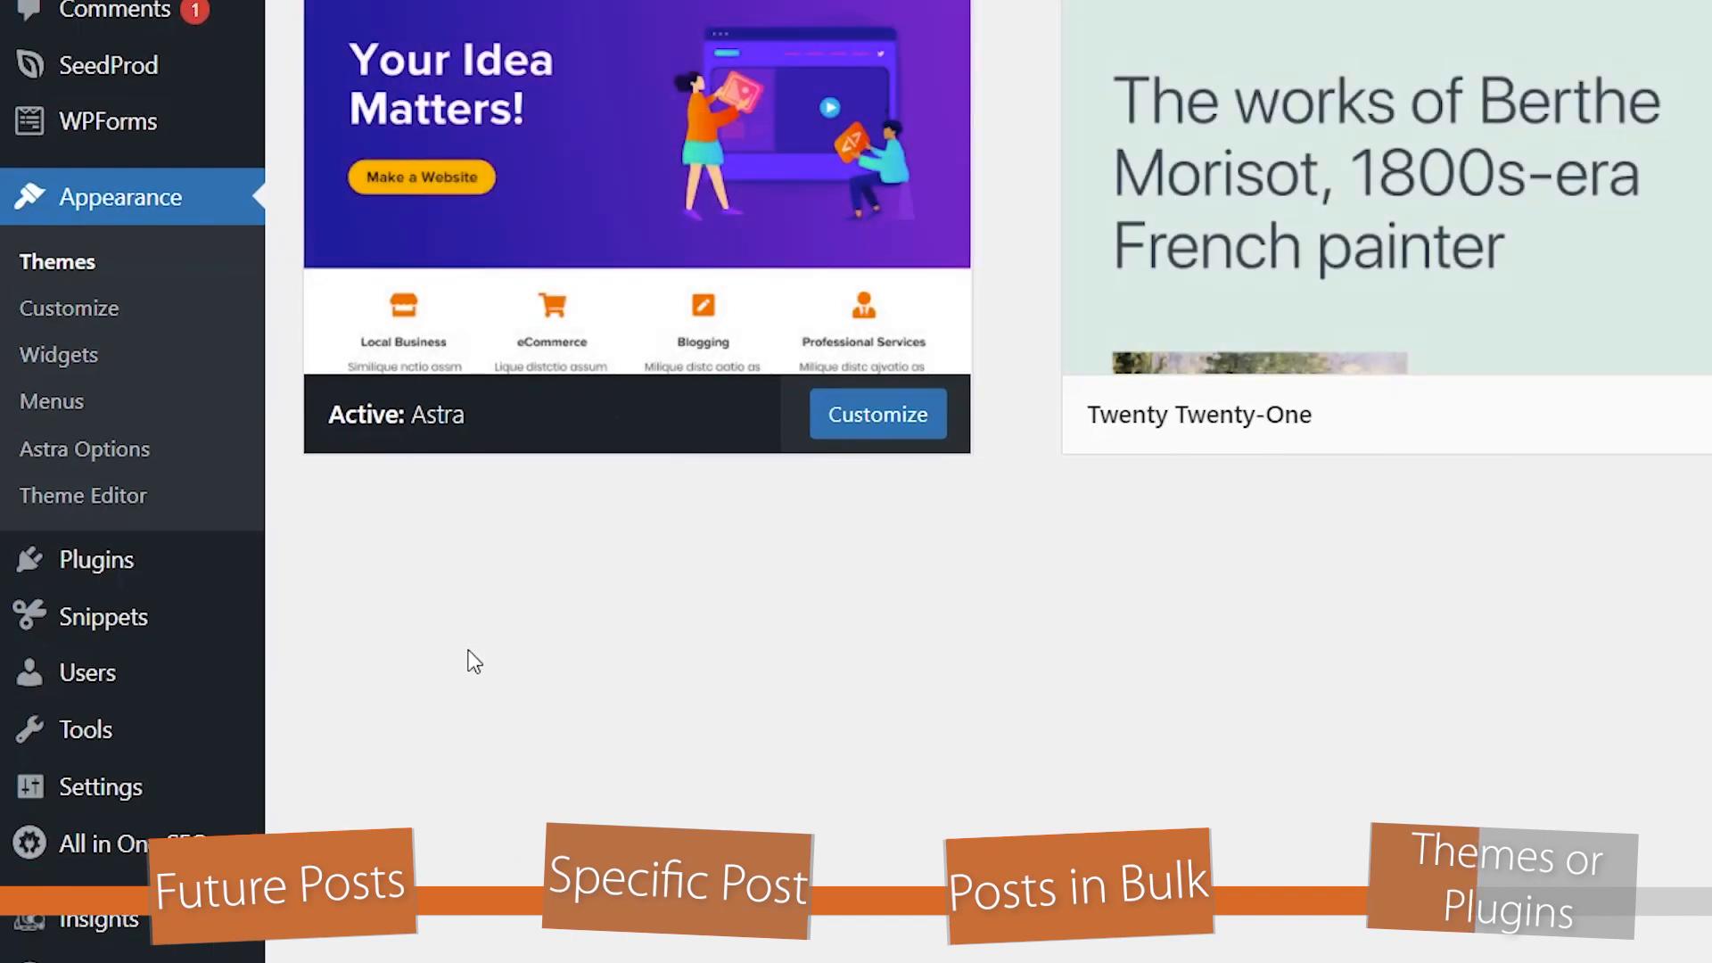
pyautogui.moveTo(97, 558)
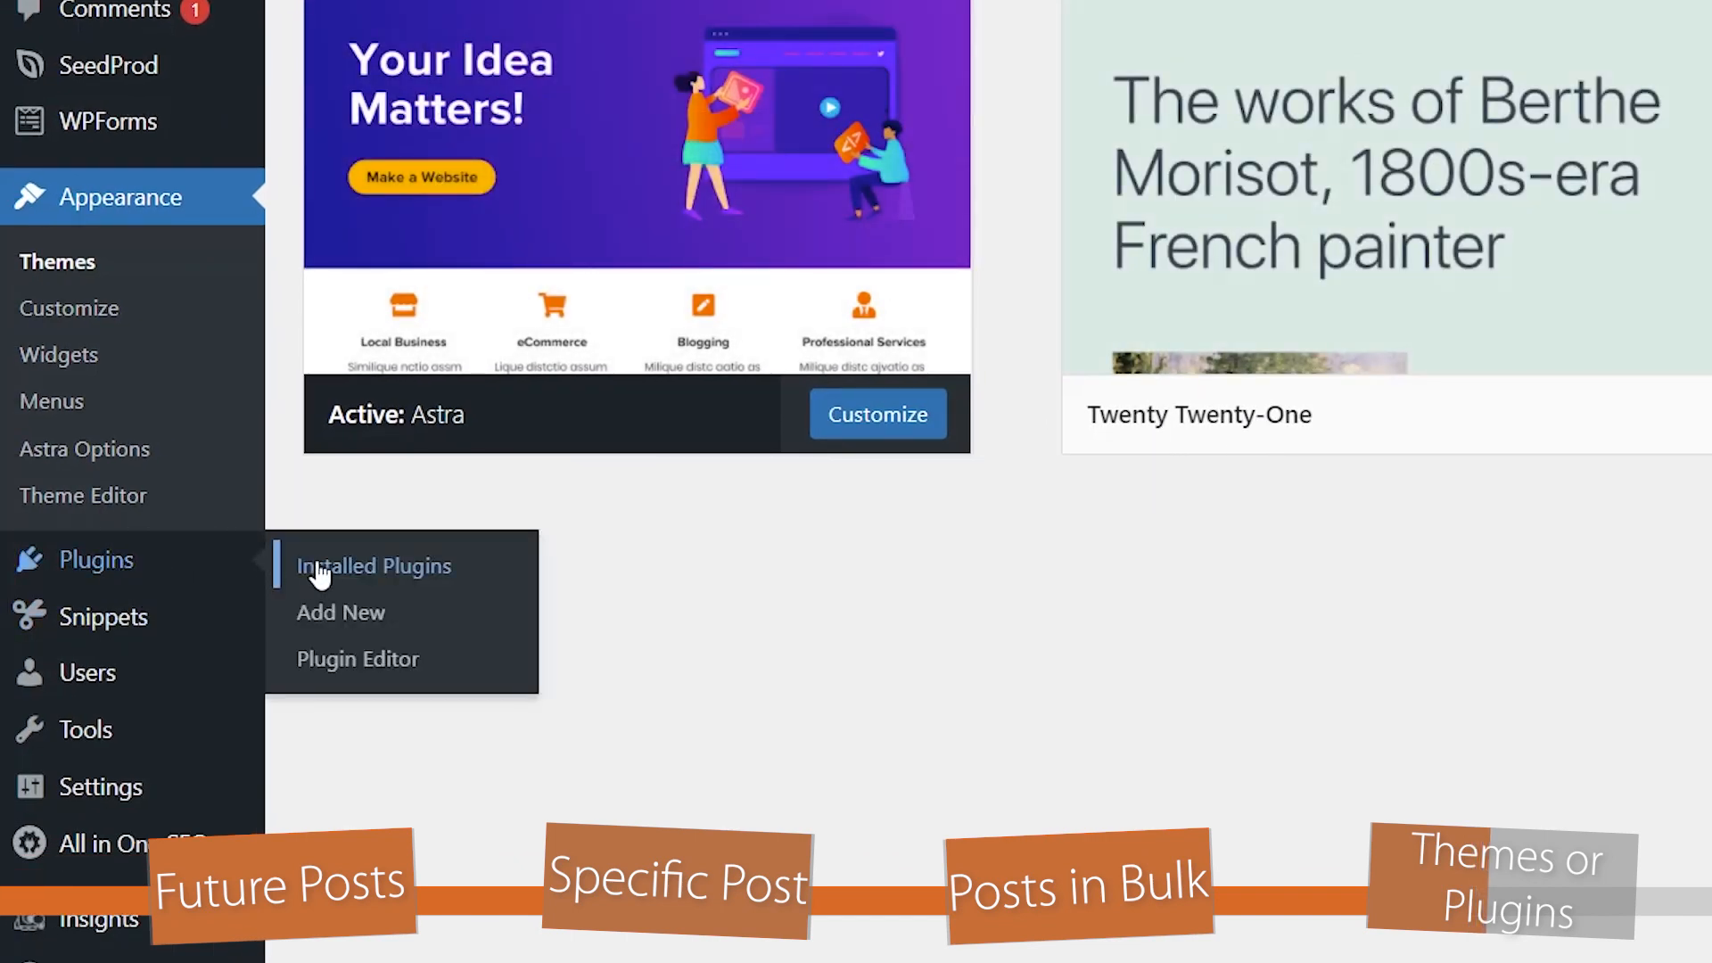
# Review the installed plugins list including Akismet, Code Snippets and SeedProd Pro.
pyautogui.click(373, 565)
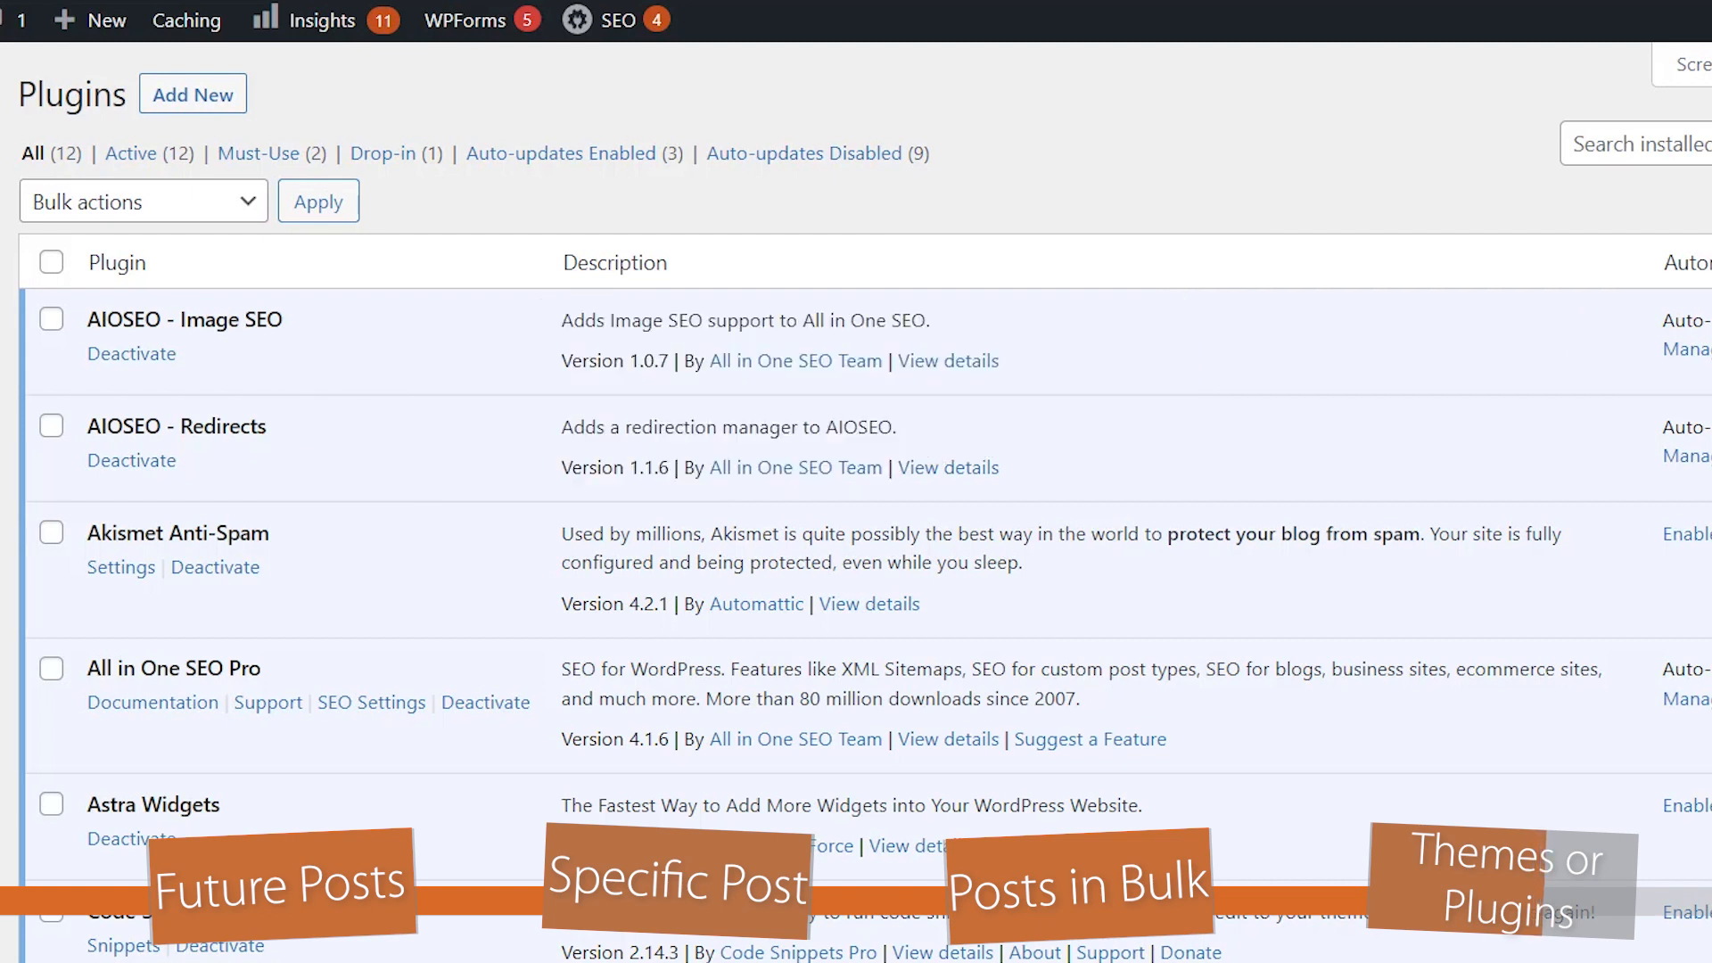
pyautogui.scroll(-3)
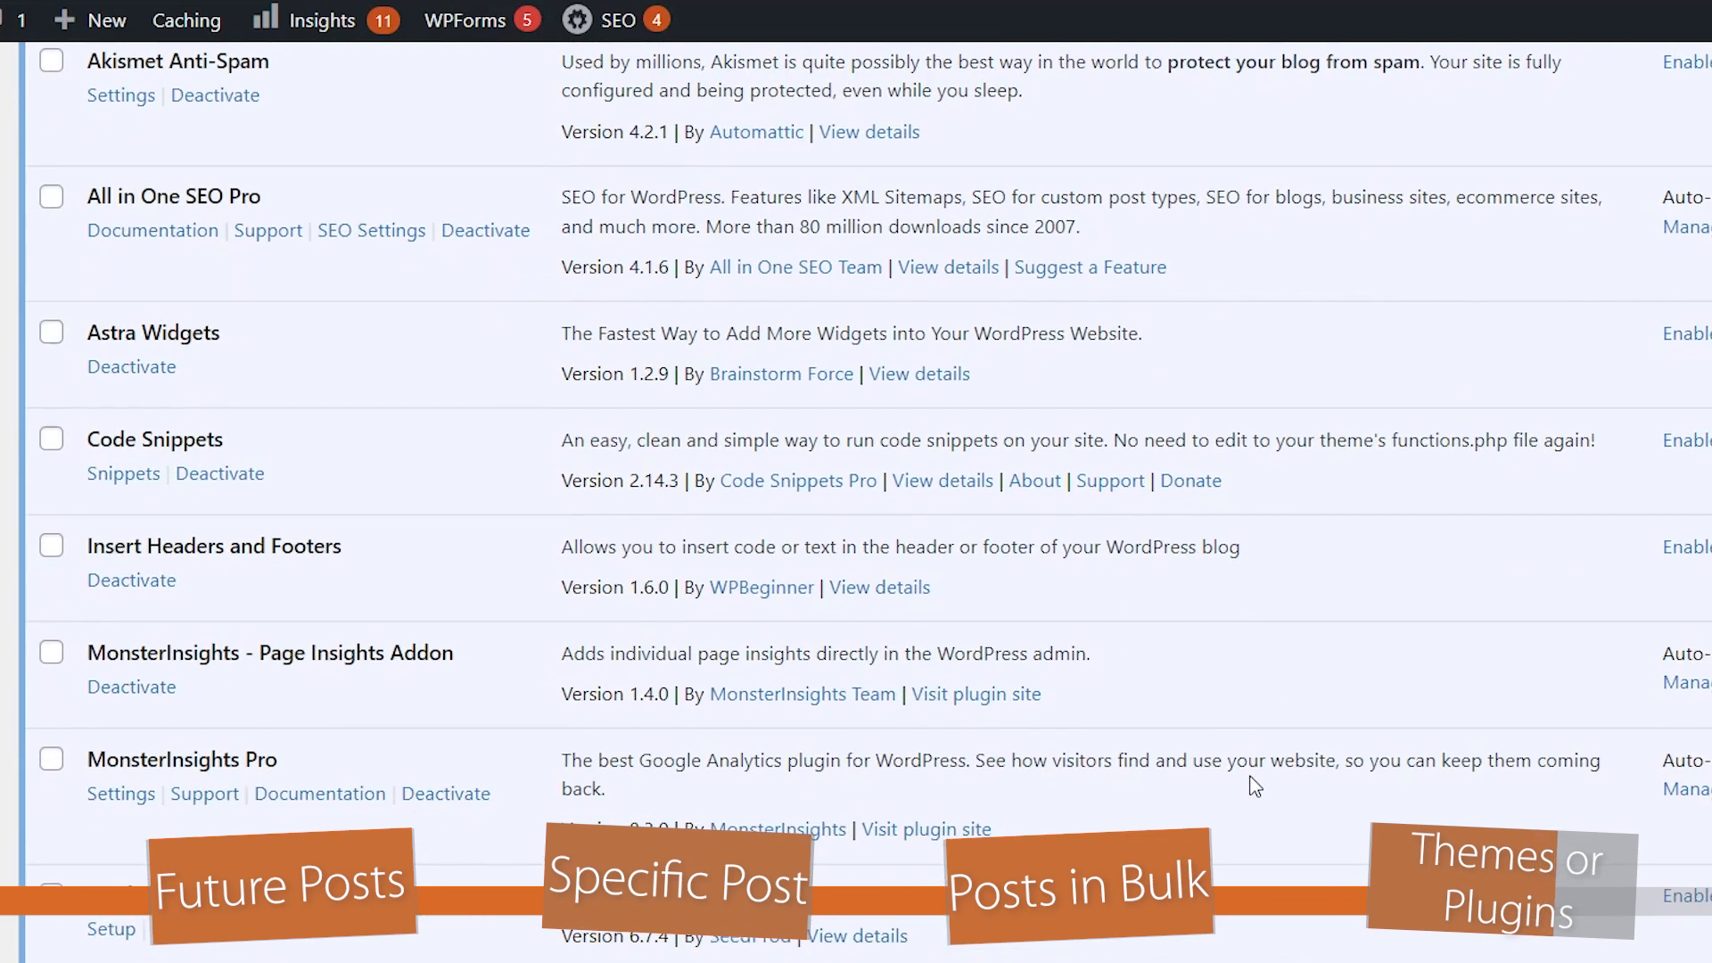
pyautogui.scroll(-3)
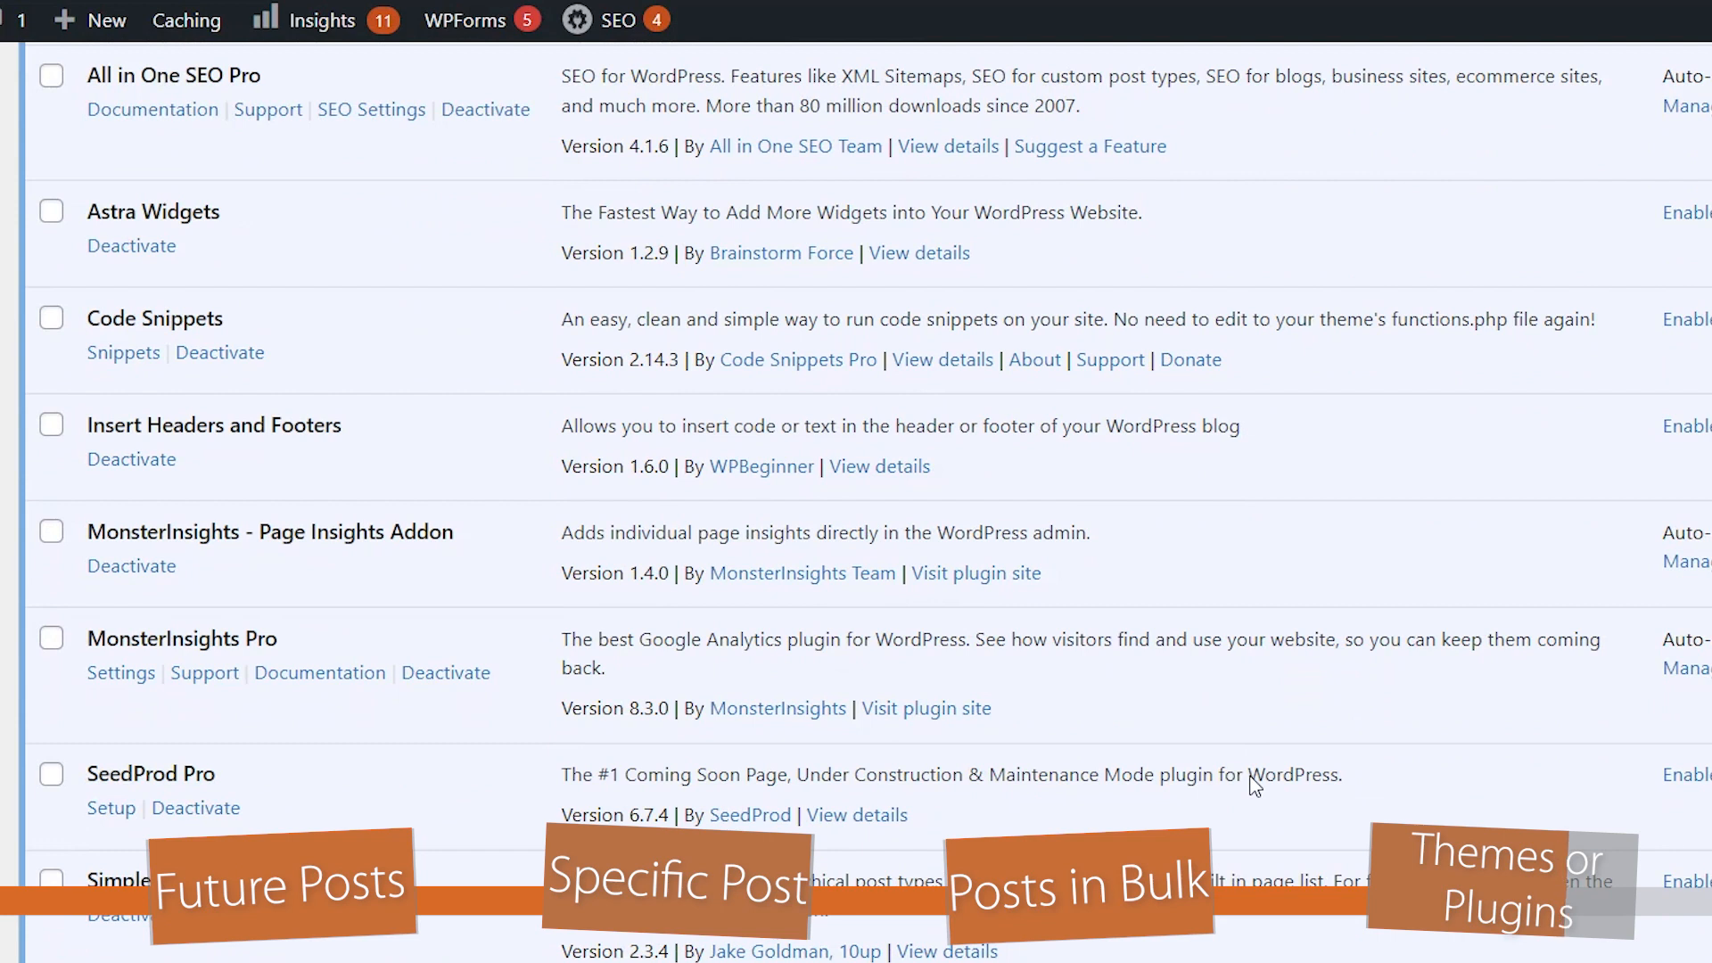